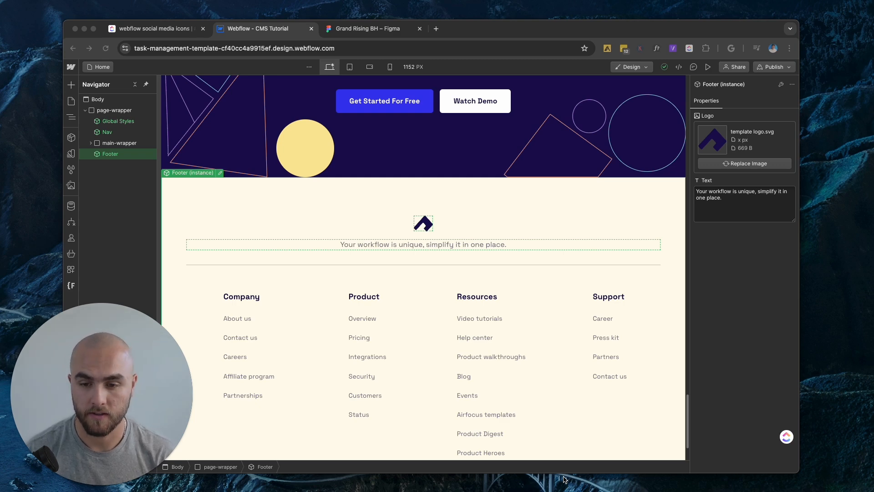
mouse_move(537, 408)
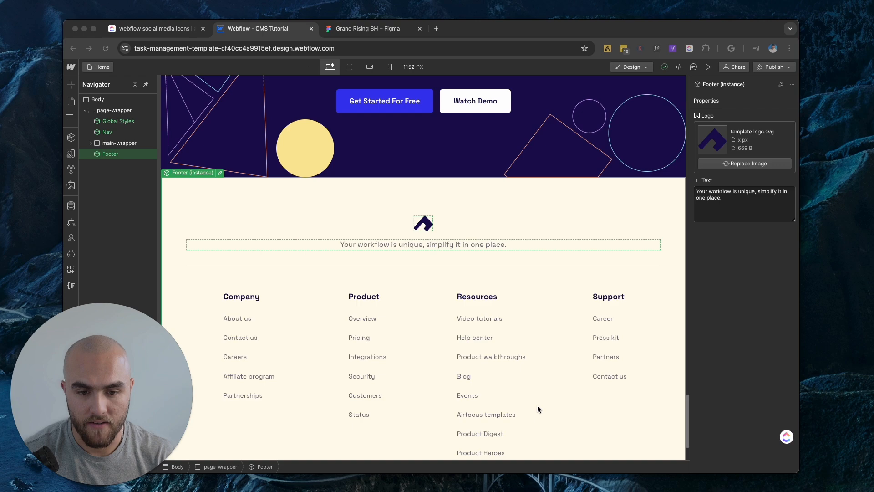
Step: Scroll through the current page before heading to the browser search
scroll("up", 3)
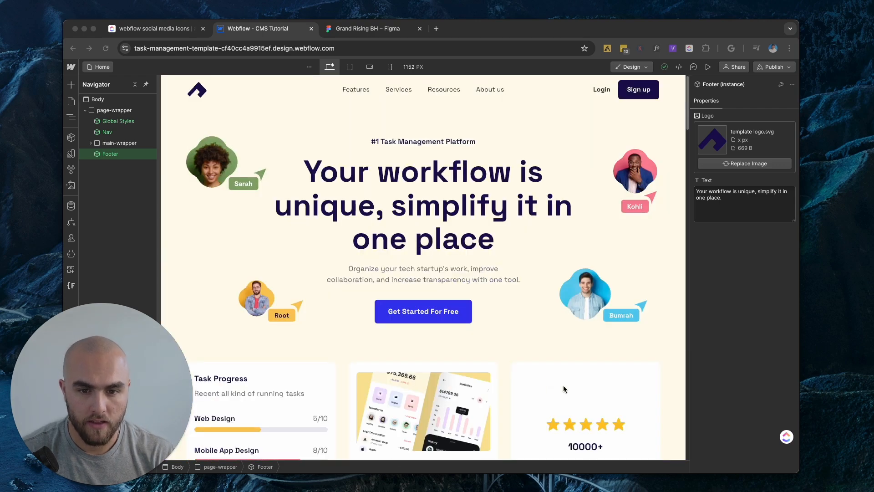
left_click(424, 205)
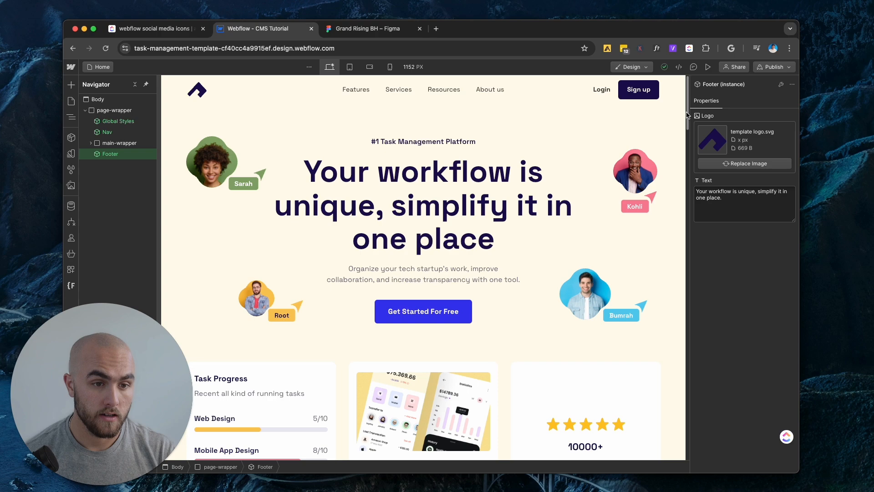
scroll("down", 3)
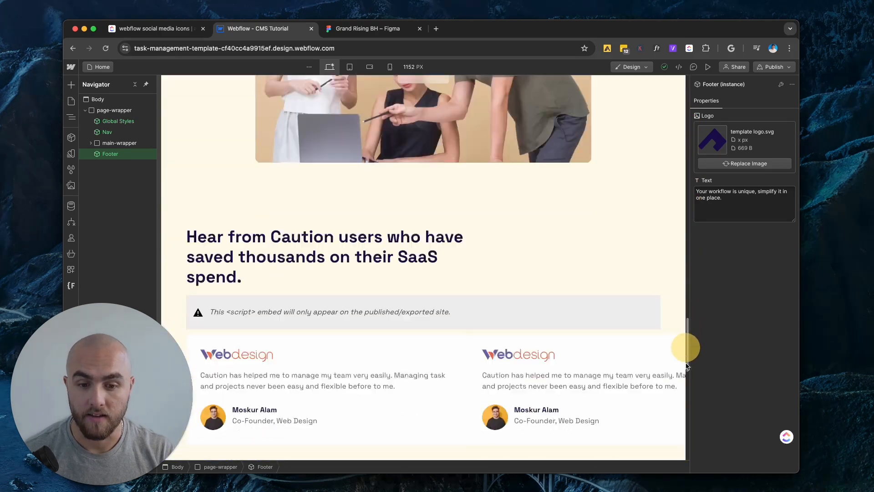
scroll("down", 3)
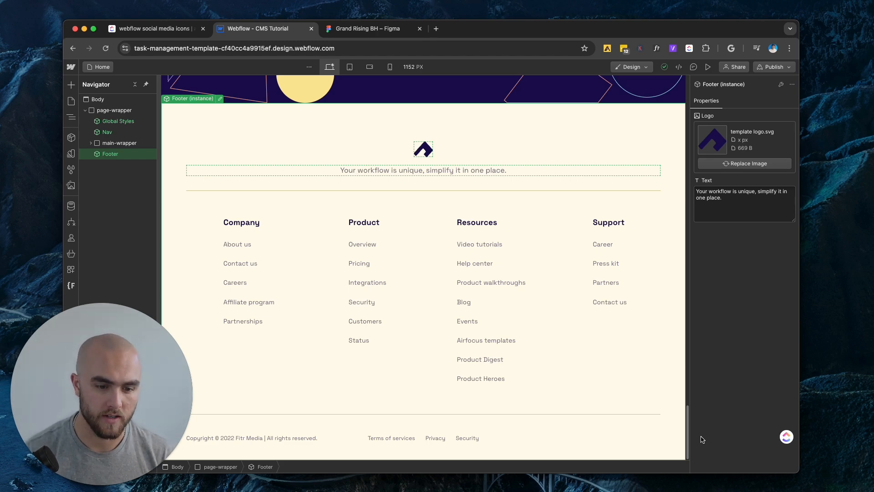
mouse_move(580, 439)
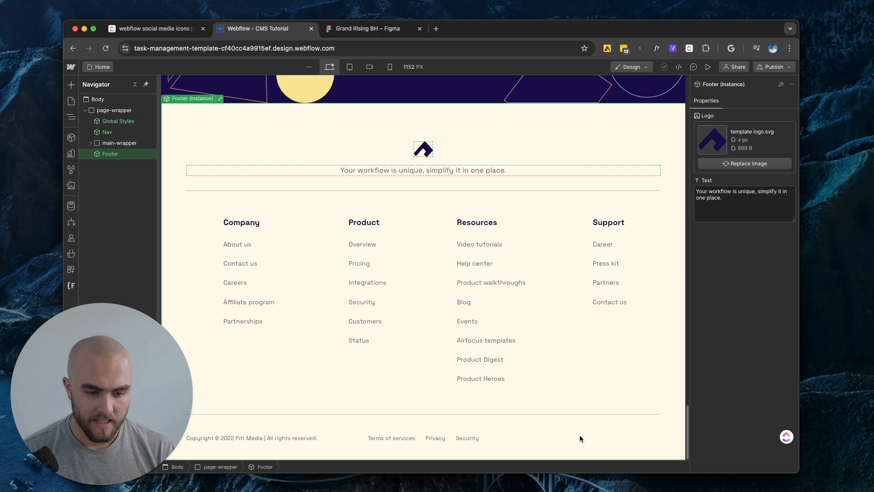
mouse_move(629, 439)
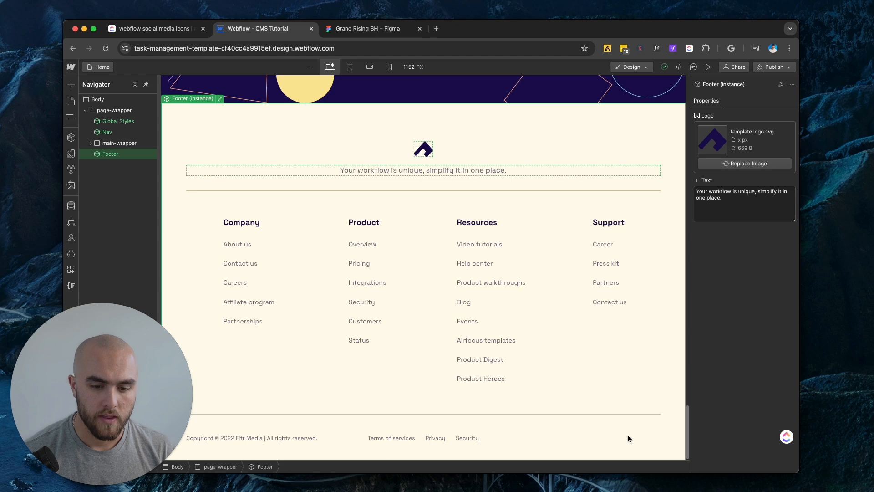
mouse_move(448, 240)
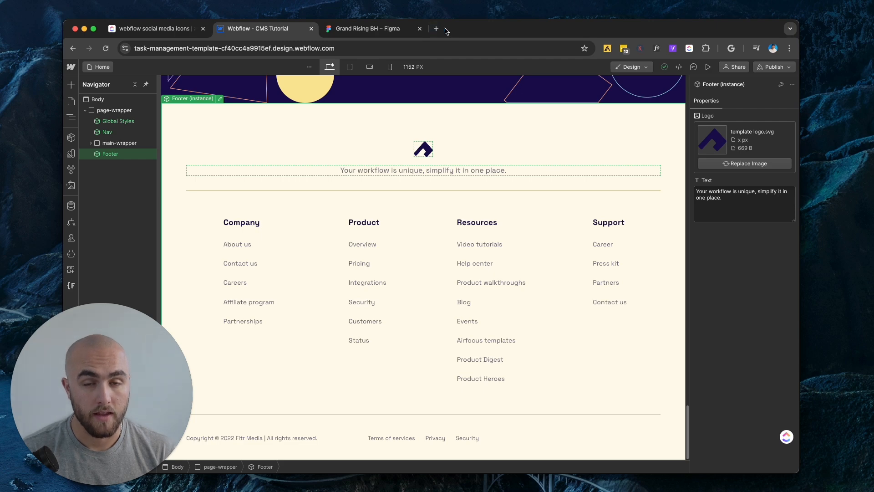
Step: Search Google for 'bootstrap icons' in a new Chrome tab
left_click(436, 28)
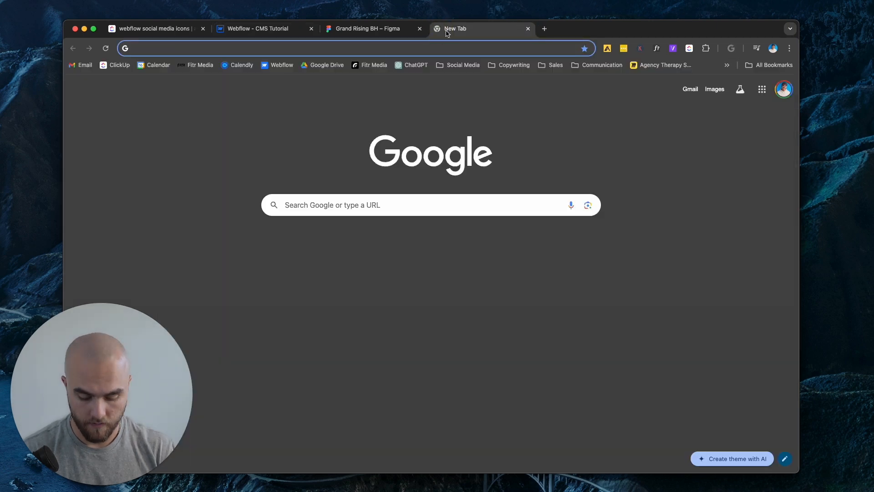
type("bootstrap")
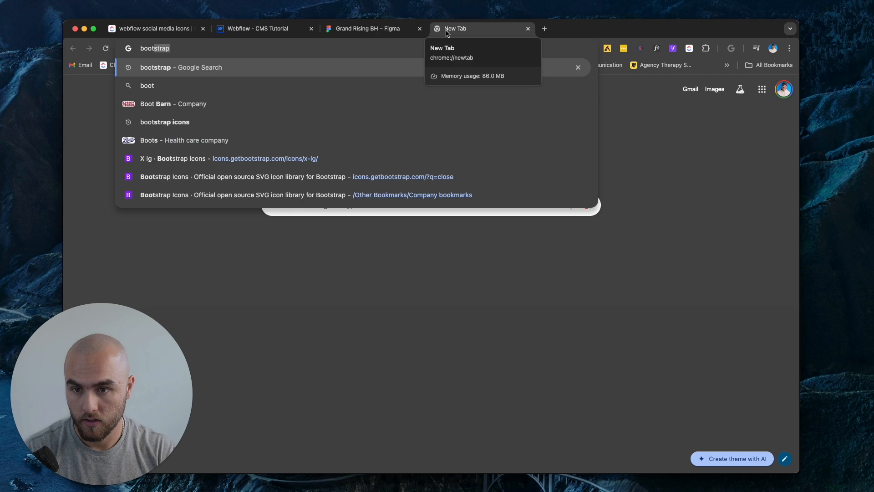
left_click(165, 121)
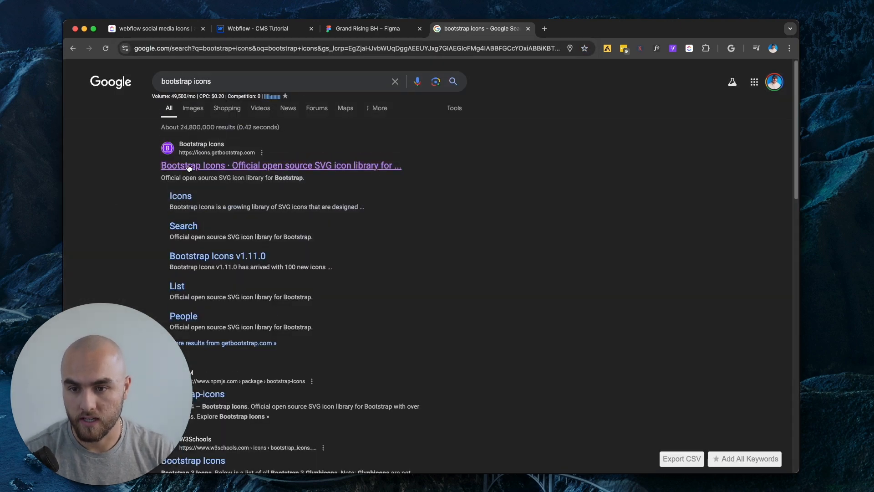
Step: Filter the Bootstrap Icons library for 'face' to find the Facebook icon
left_click(280, 165)
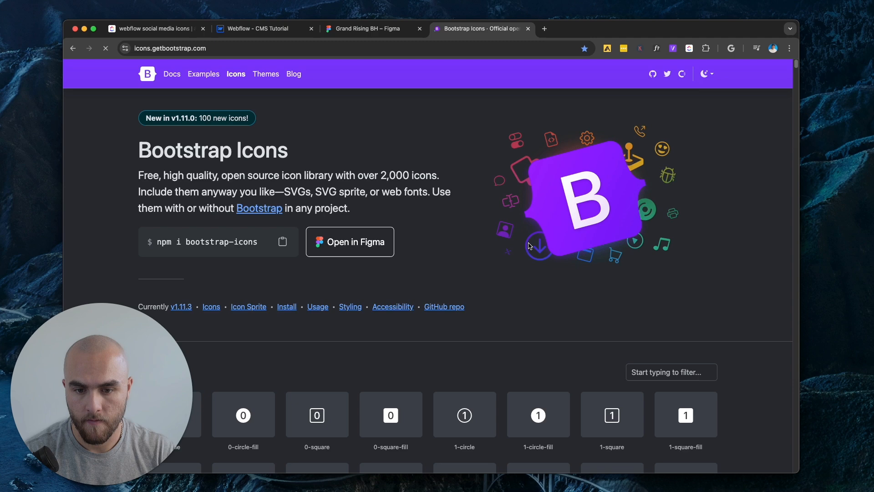
scroll("down", 3)
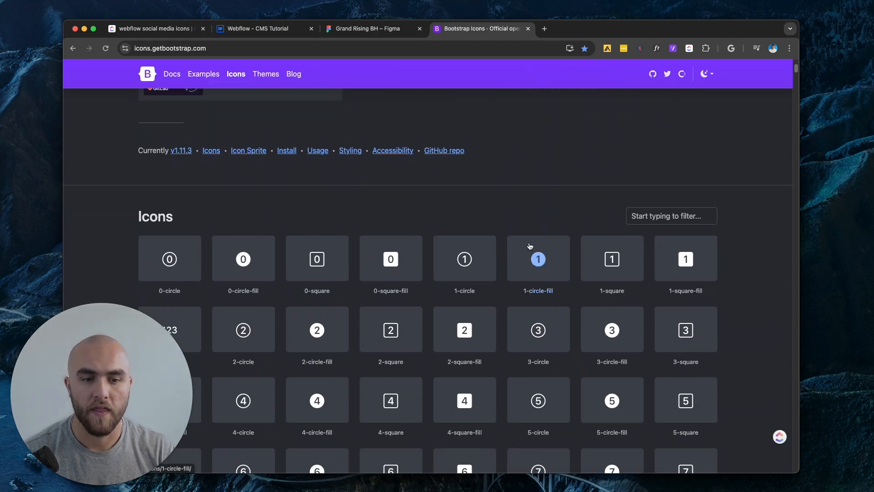
left_click(671, 216)
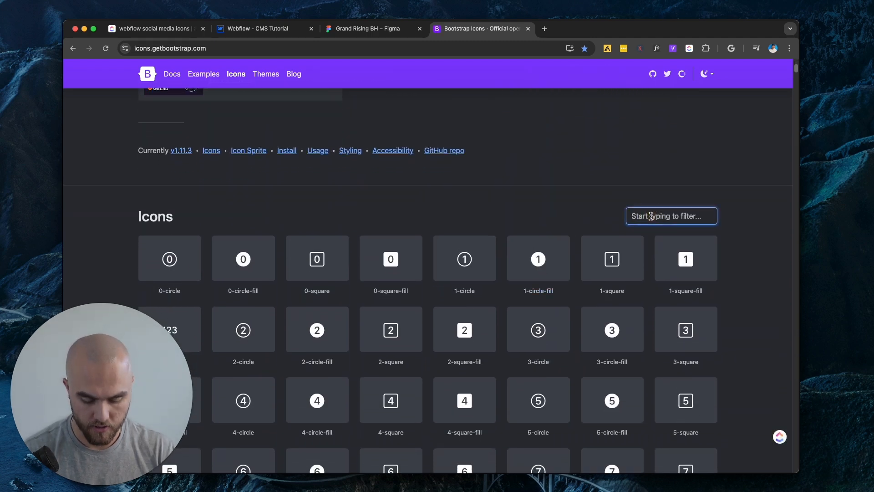
type("facebook")
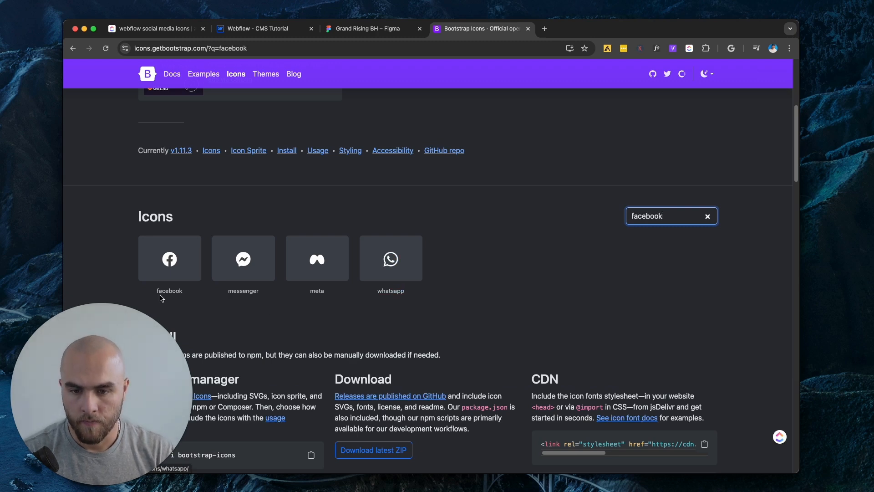
Step: Copy the Facebook icon's SVG code from its Bootstrap Icons page
left_click(170, 257)
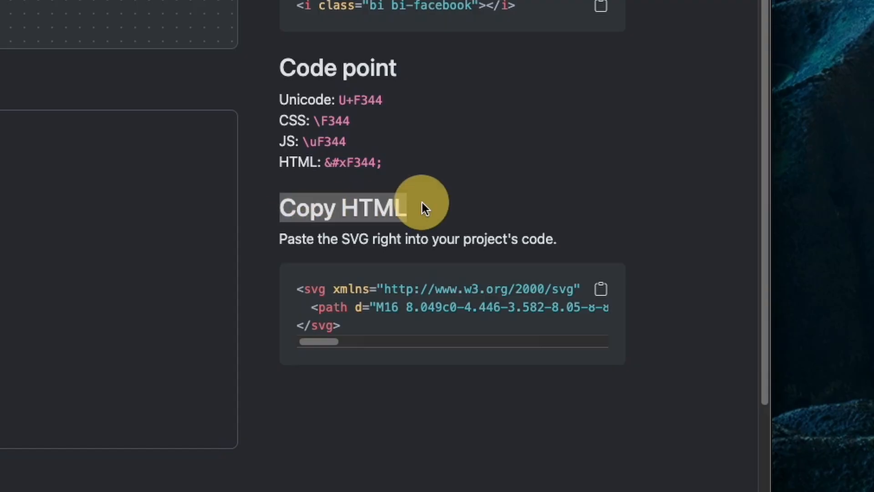
mouse_move(601, 289)
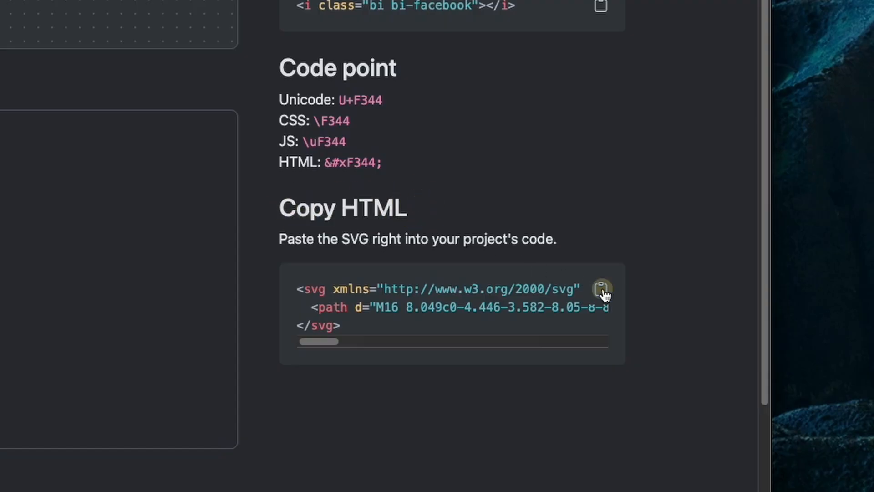
left_click(601, 288)
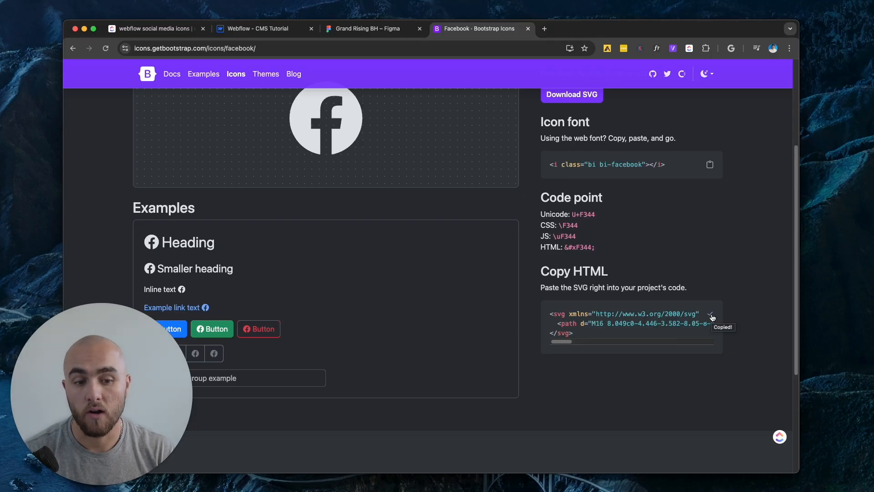
mouse_move(608, 265)
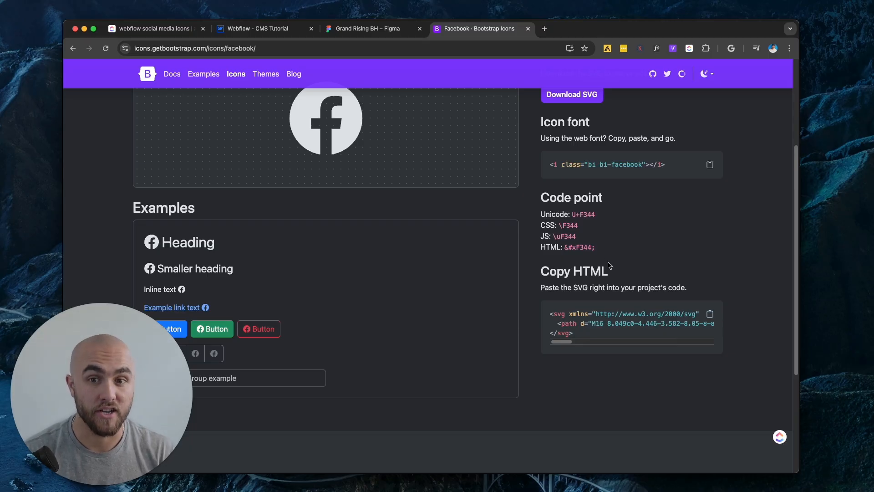
Step: Back in Webflow, select the footer_socials-wrapper element
left_click(257, 28)
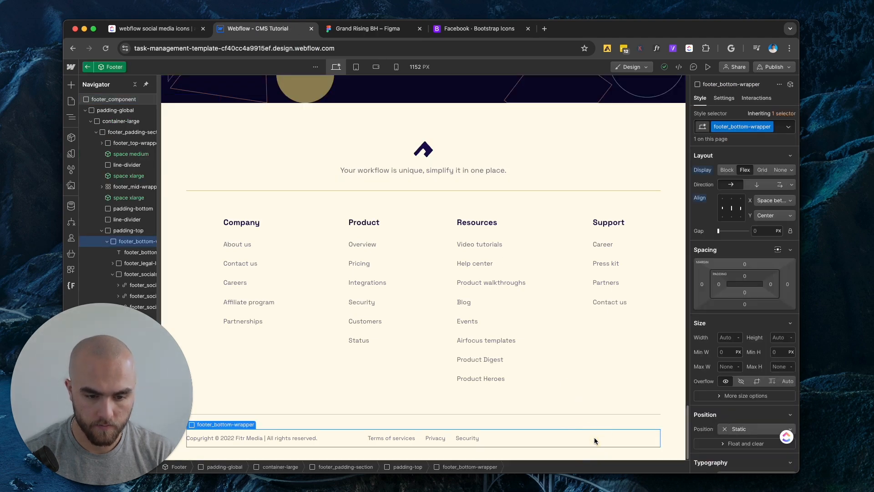
left_click(138, 274)
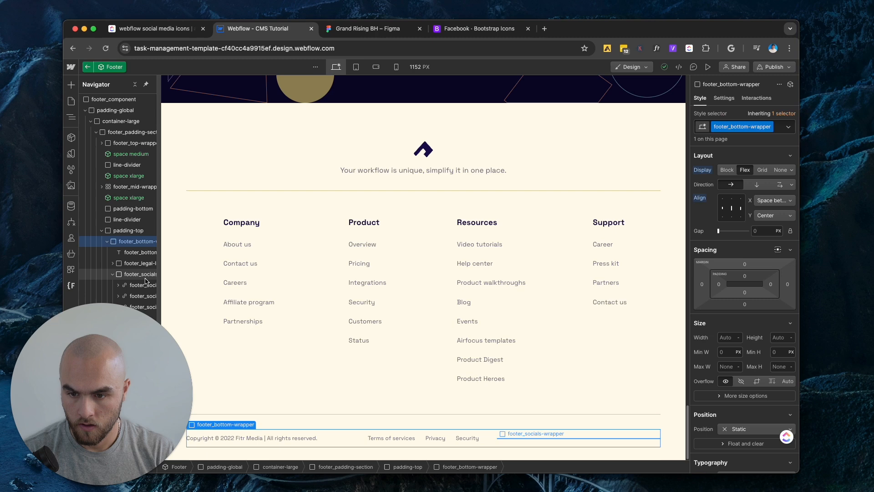
left_click(139, 274)
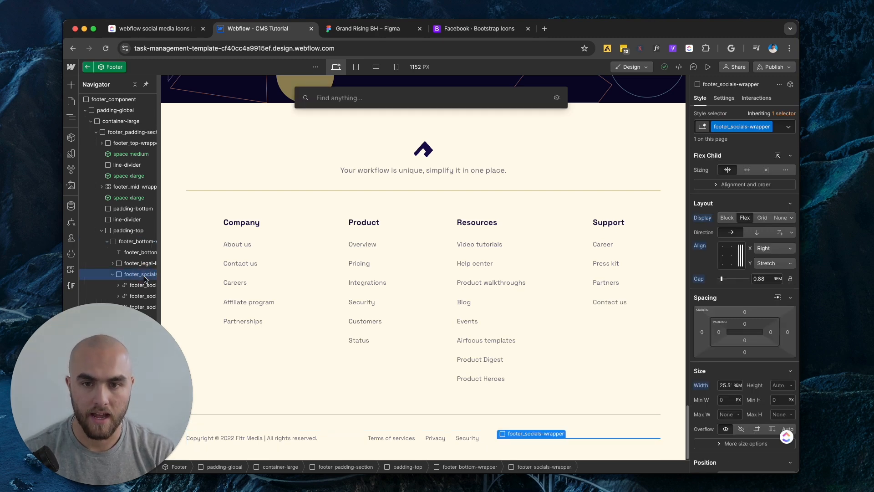
Step: Add a Code Embed holding the pasted Facebook SVG (currentColor fill) and save it
type("em")
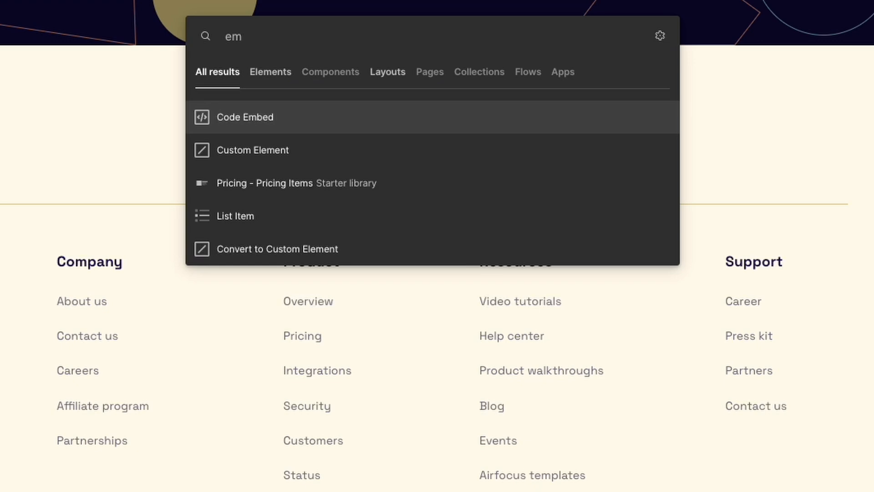
left_click(244, 116)
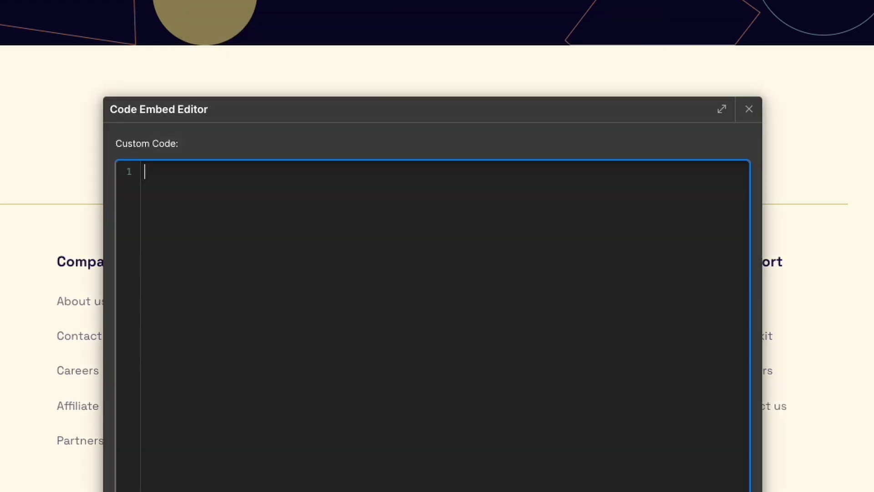
type("<svg xmlns=\"http://www.w3.org/2000/svg\" width=\"16\" height=\"16\" fill=\"currentColor\" class=\"bi bi-facebook\" viewBox=\"0 0 16 16\">")
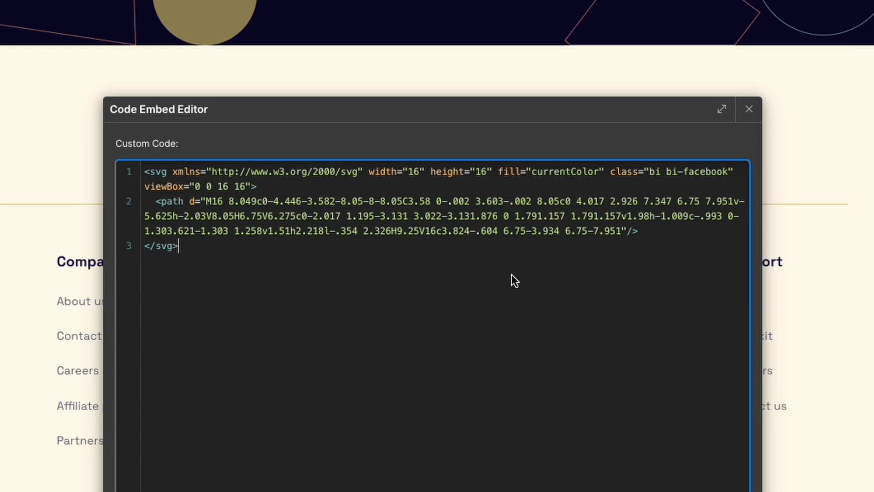
mouse_move(258, 262)
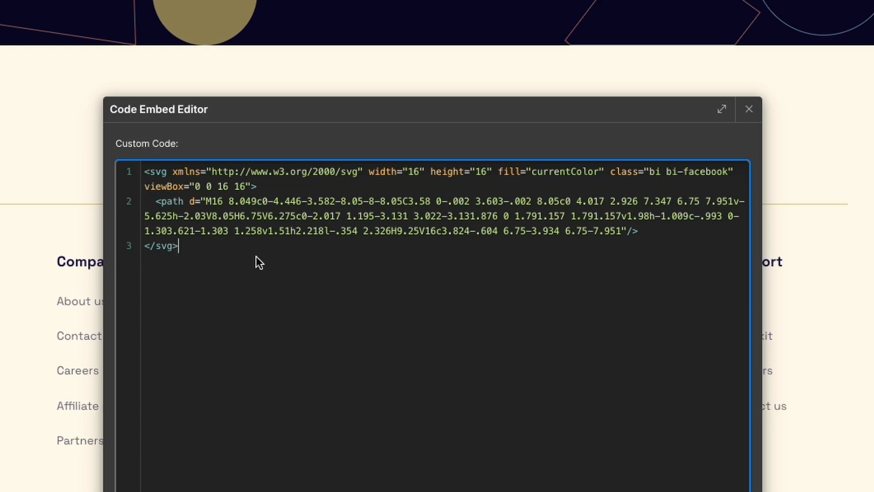
mouse_move(408, 178)
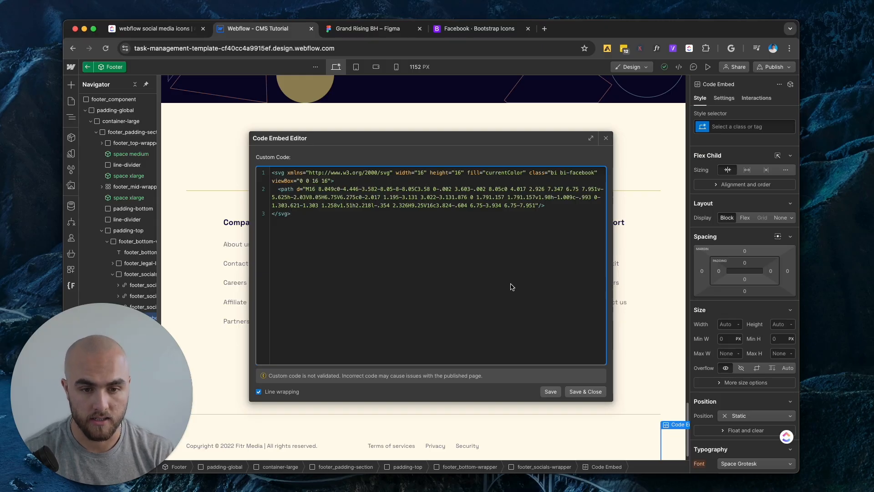
left_click(585, 390)
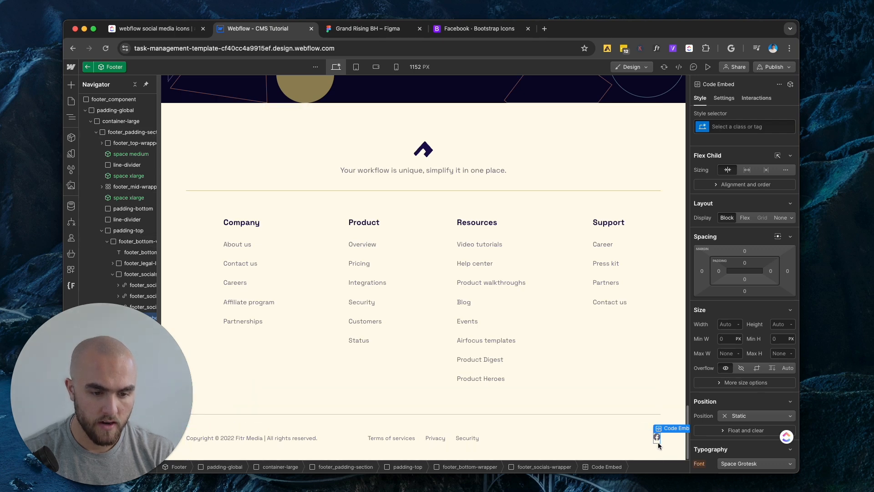
Step: Set the embed's text colour to the Blue variable so the icon renders blue
scroll("down", 3)
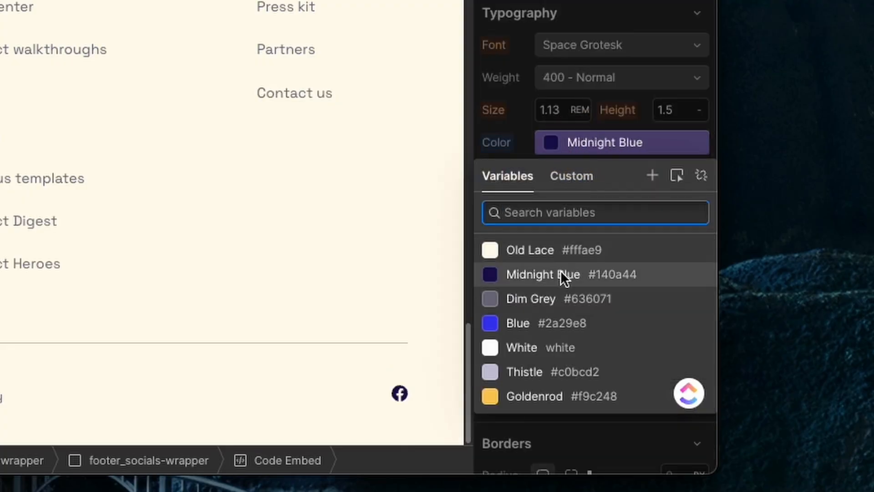
left_click(534, 396)
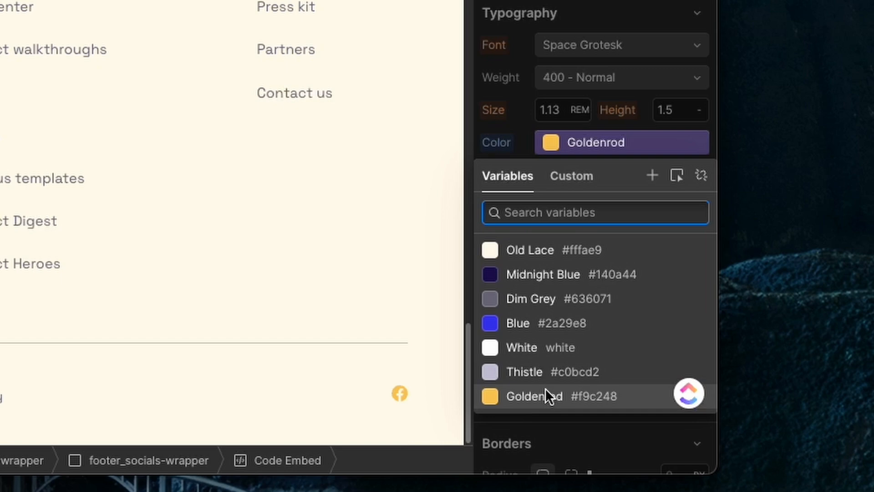
left_click(517, 322)
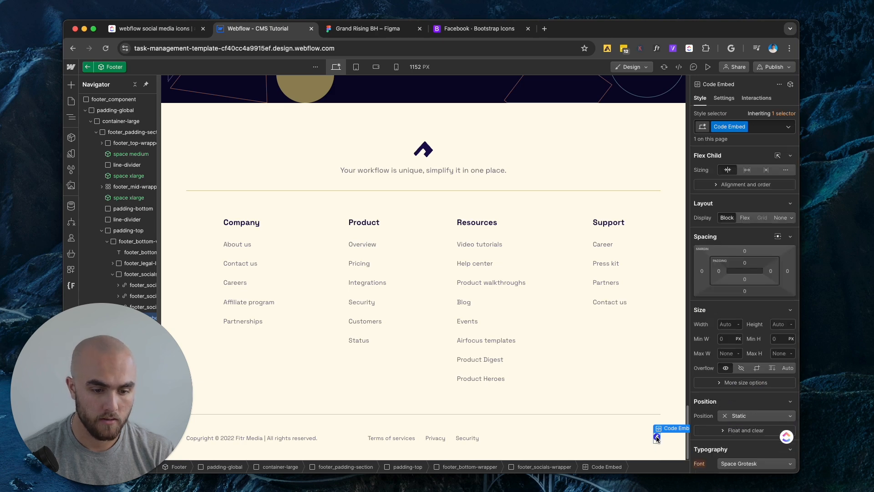
Step: Change the SVG to 100% width and height, then give the embed a 32 px width
double_click(656, 438)
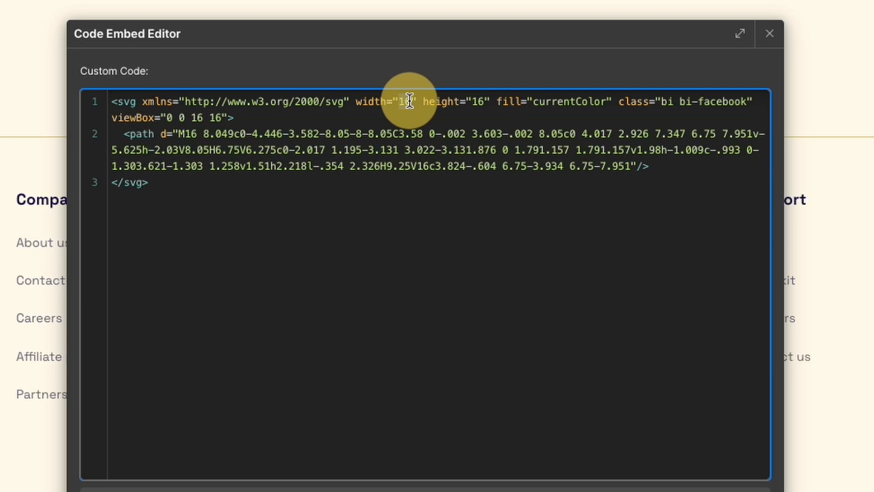
type("100%")
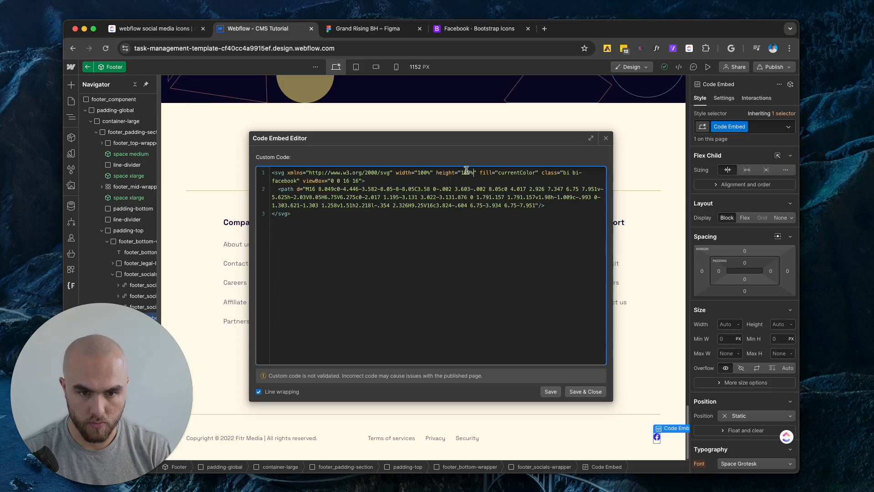
left_click(585, 391)
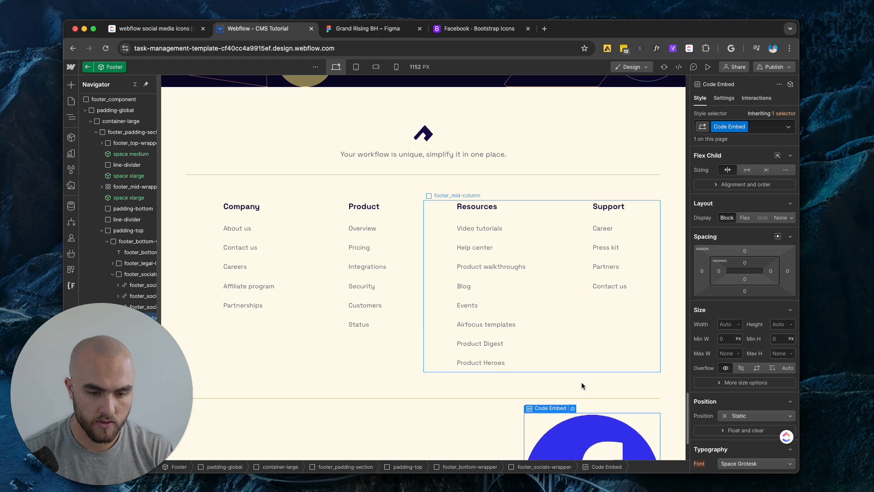
scroll("down", 3)
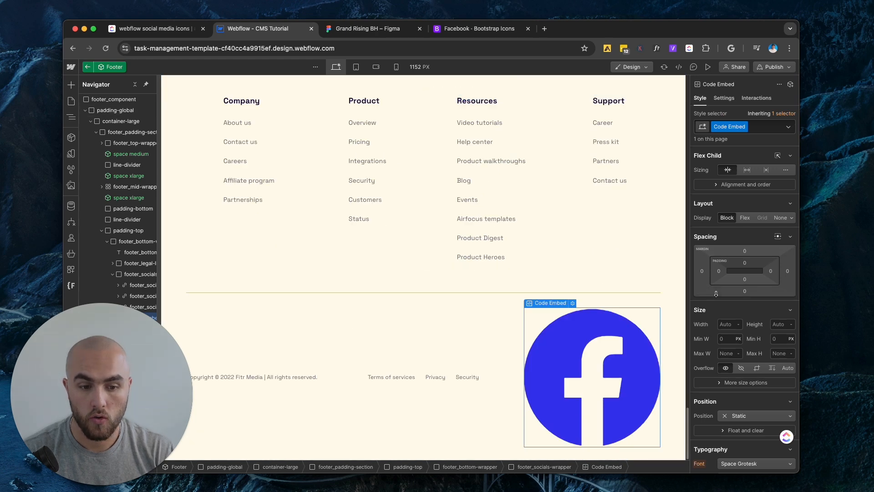
left_click(727, 324)
type("32")
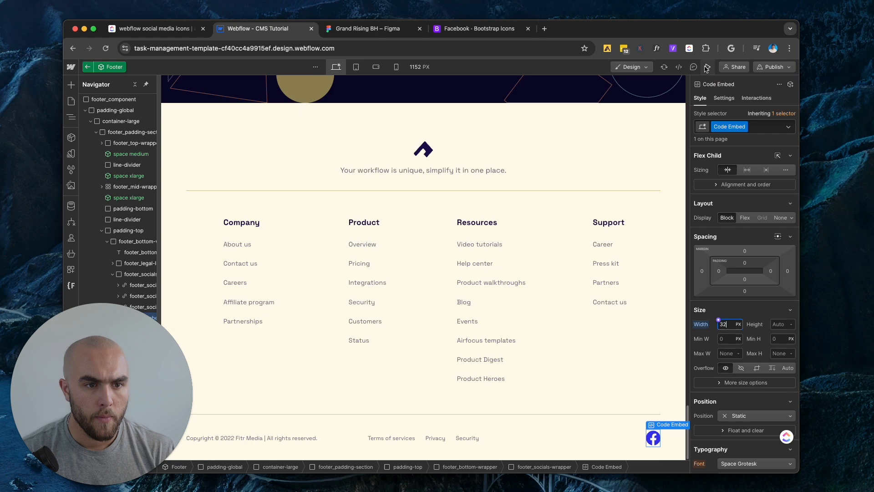
Step: Preview the page showing the 32 px blue Facebook icon in the footer
left_click(707, 67)
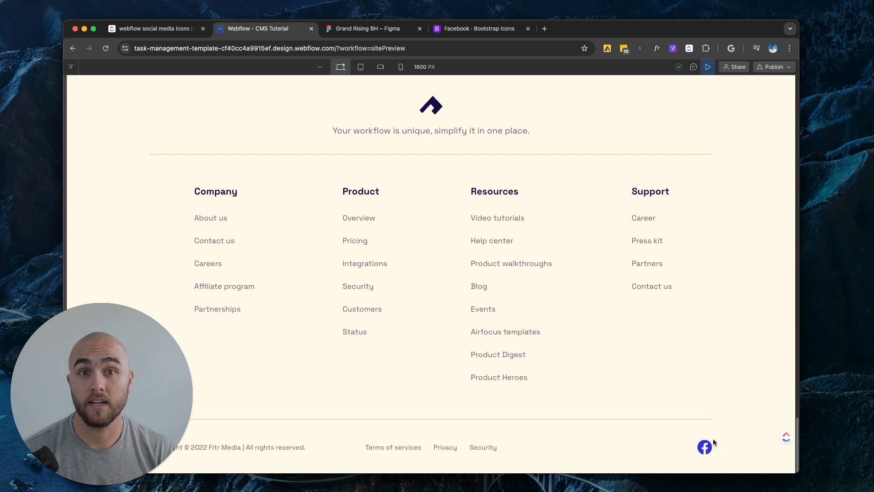
mouse_move(446, 96)
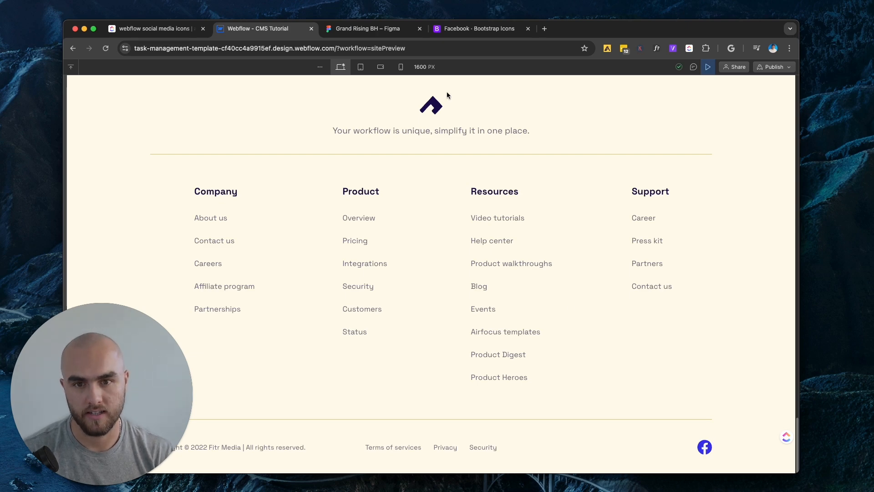
mouse_move(724, 84)
type("link")
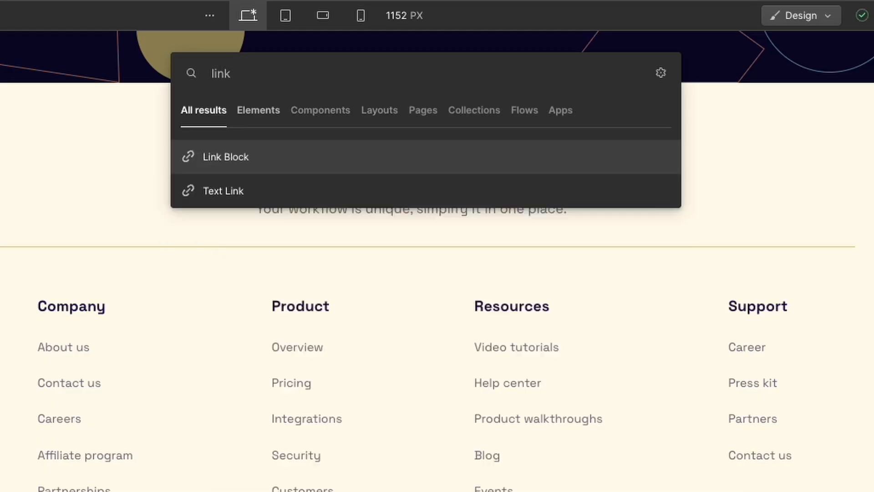
Step: Add a Link Block and move the Facebook Code Embed inside it
left_click(226, 157)
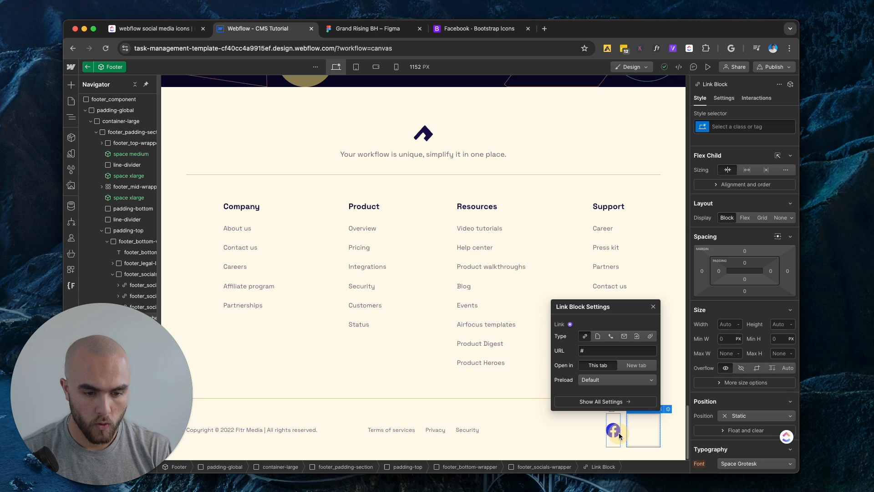
left_click(643, 428)
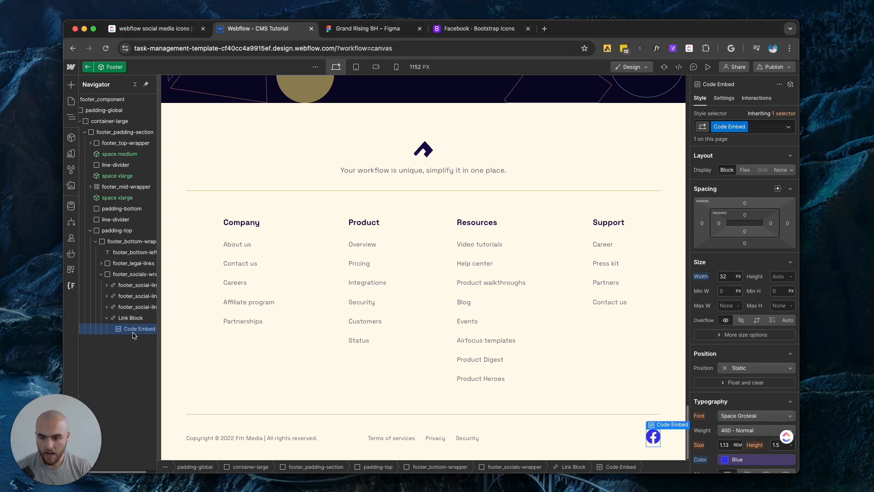
left_click(130, 317)
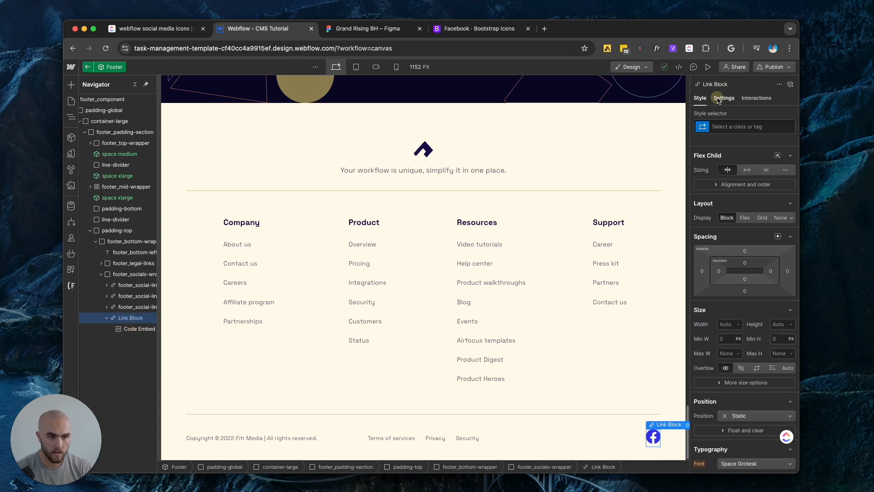
left_click(724, 97)
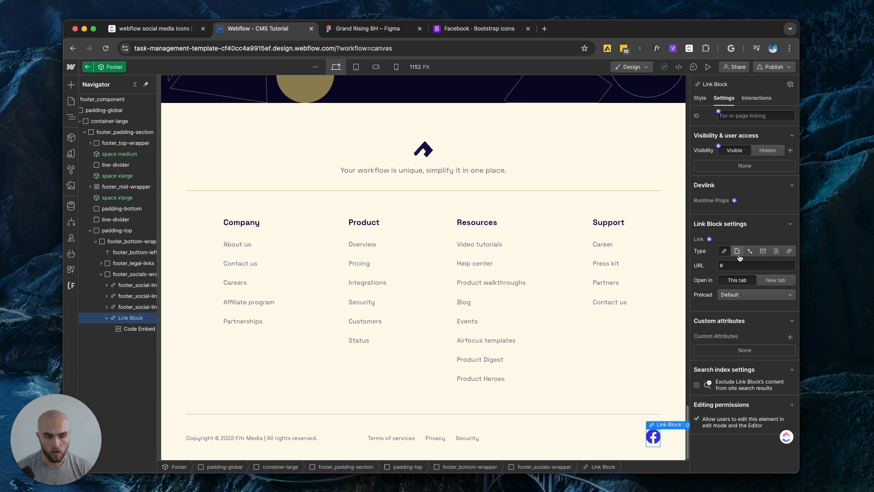
left_click(756, 265)
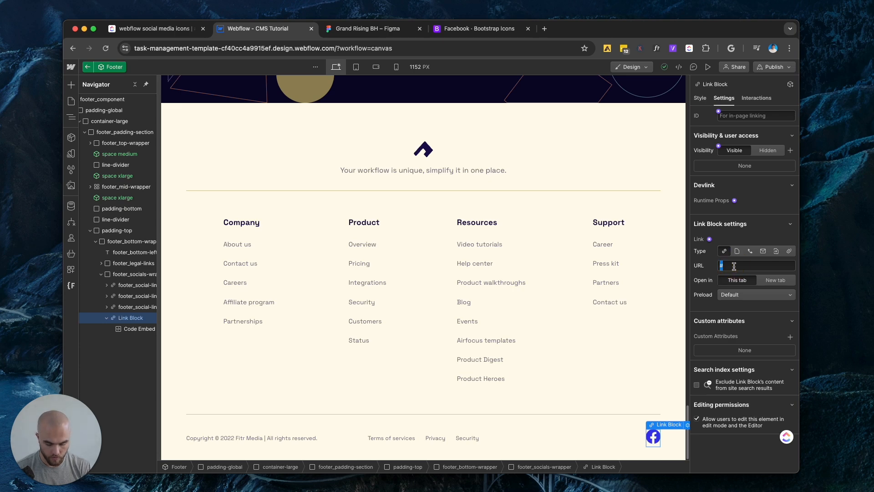
type("www.face")
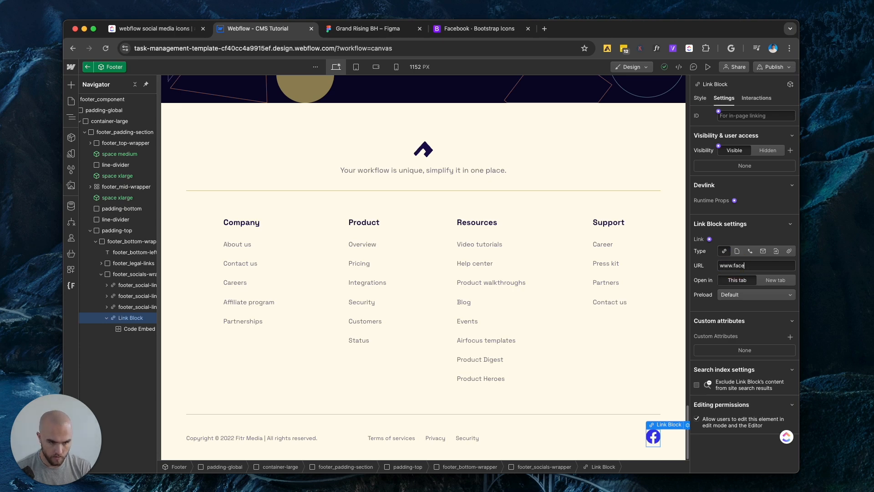
type("book.com")
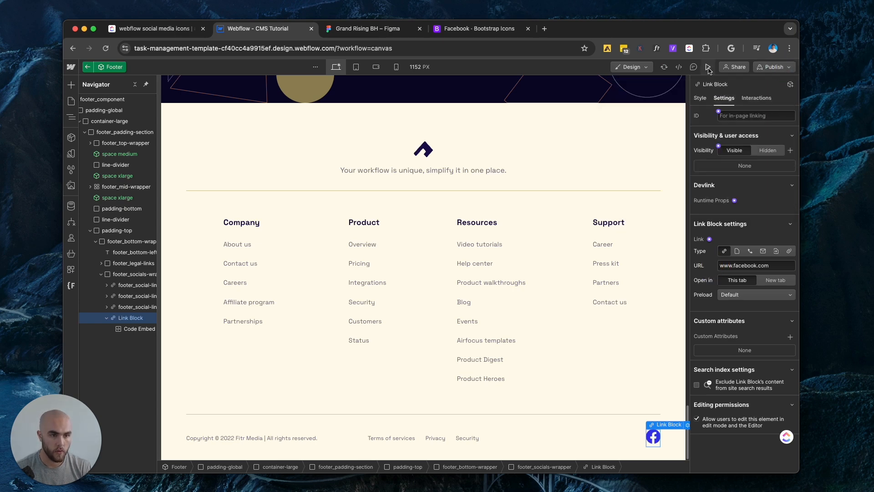
left_click(708, 66)
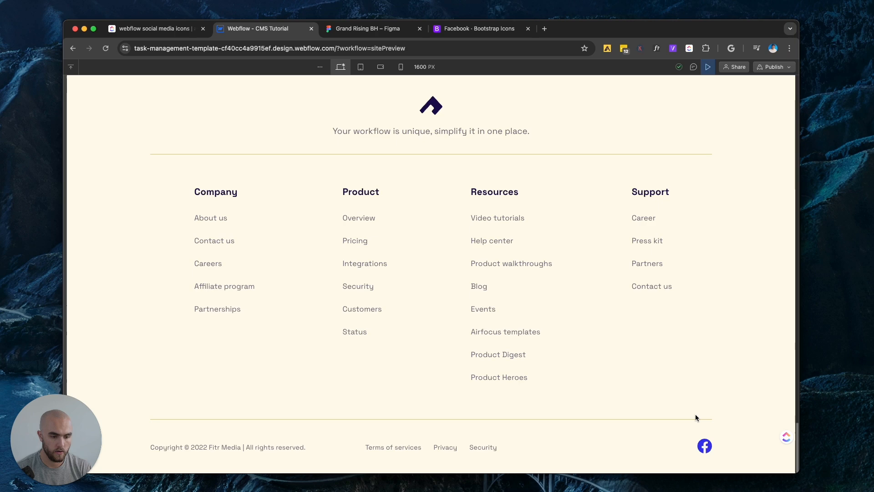
mouse_move(704, 446)
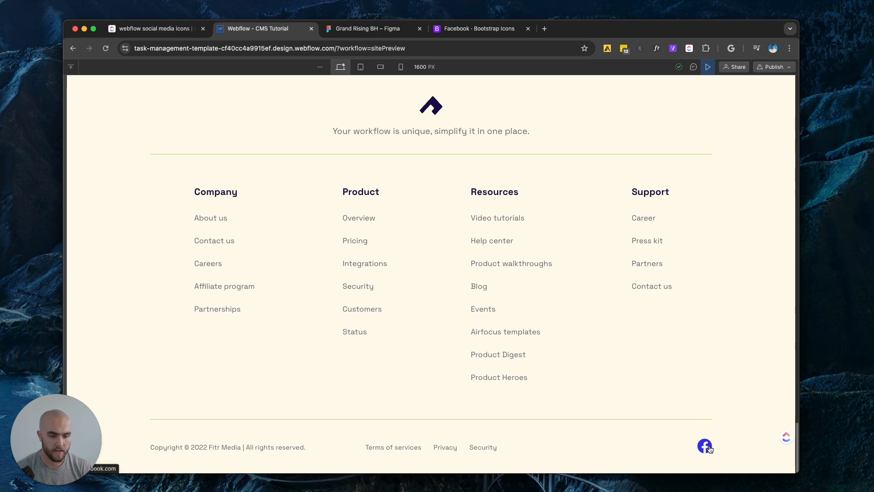
left_click(705, 446)
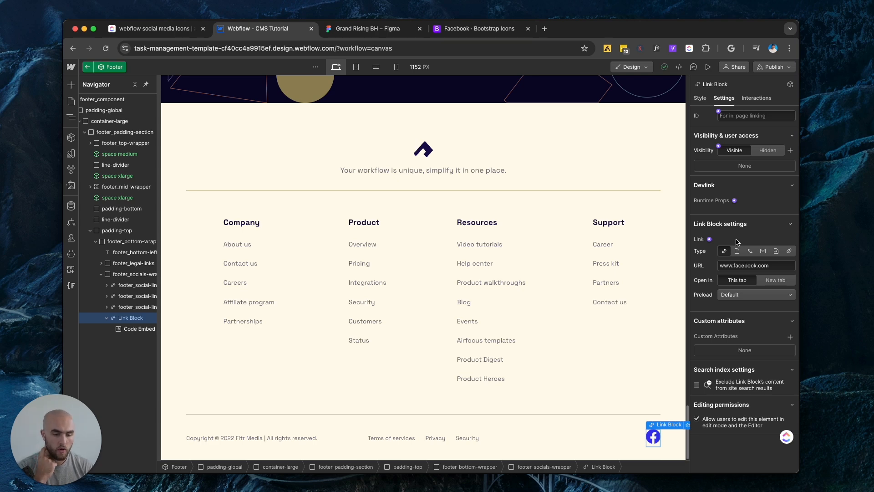
mouse_move(677, 351)
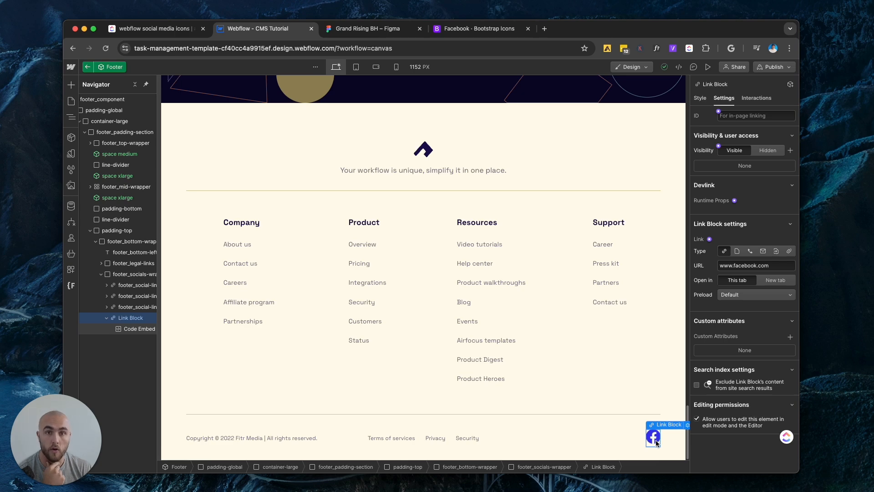
mouse_move(121, 425)
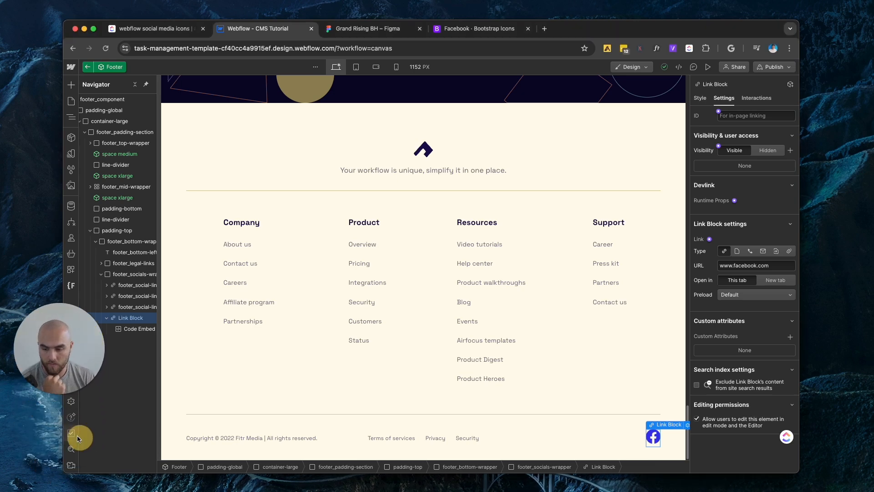
Step: Run the page audits, which report no issues and four passed checks
left_click(71, 434)
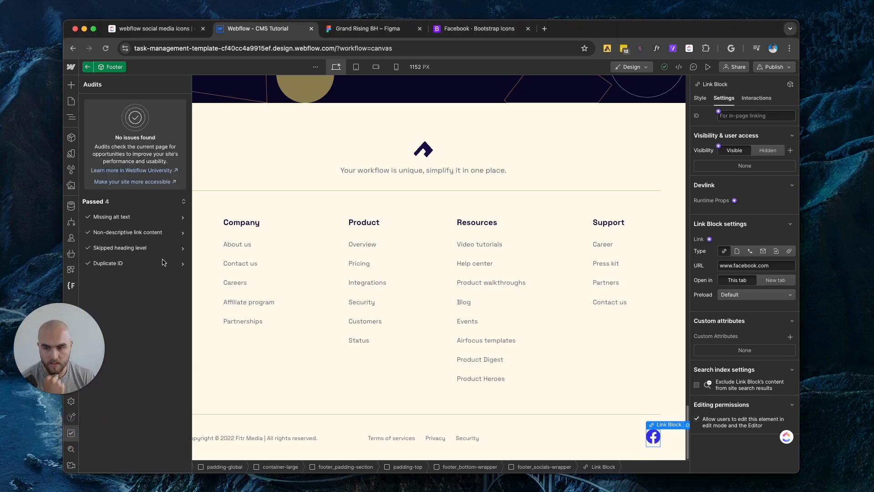
mouse_move(106, 246)
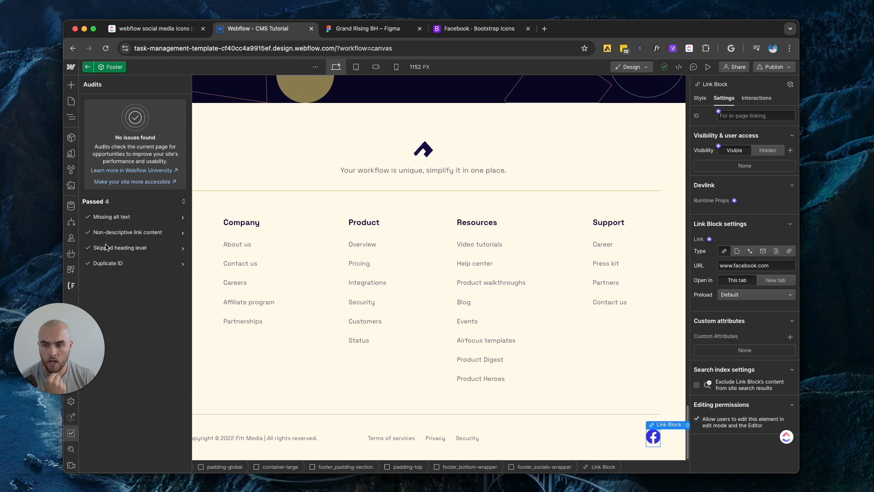
mouse_move(100, 238)
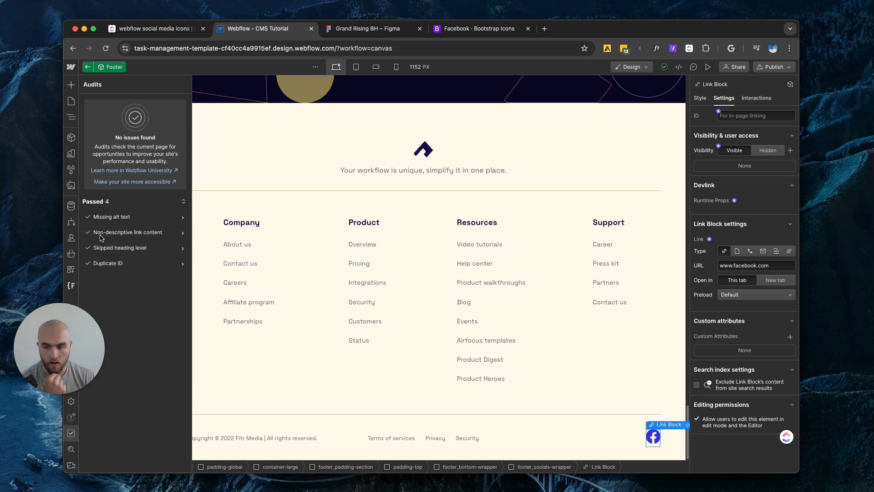
mouse_move(164, 235)
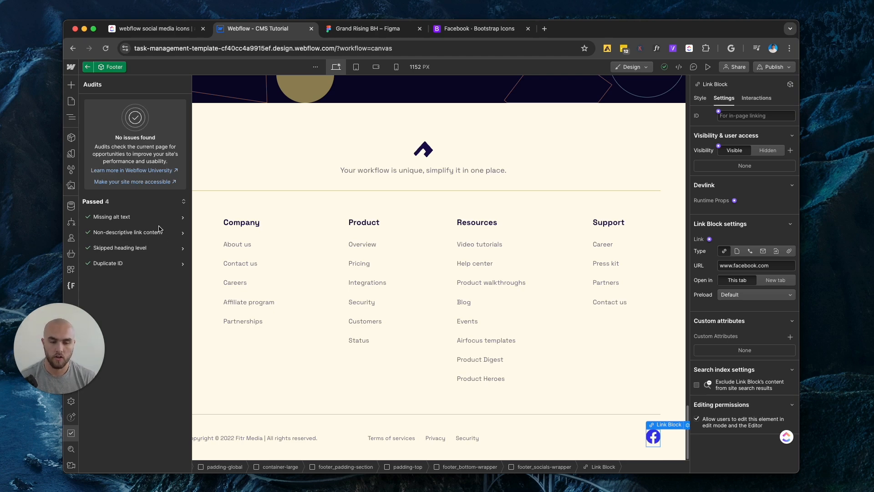
left_click(362, 244)
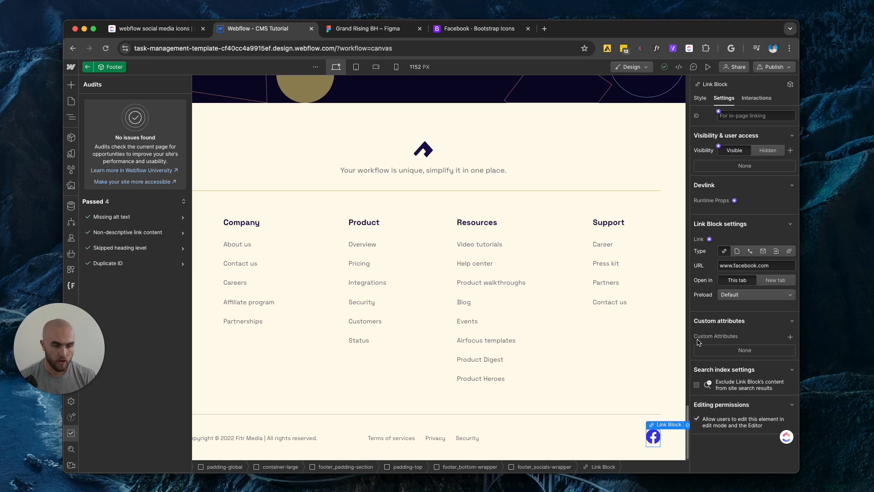
Step: Add a custom attribute aria-label="Facebook link" to the link block
left_click(791, 336)
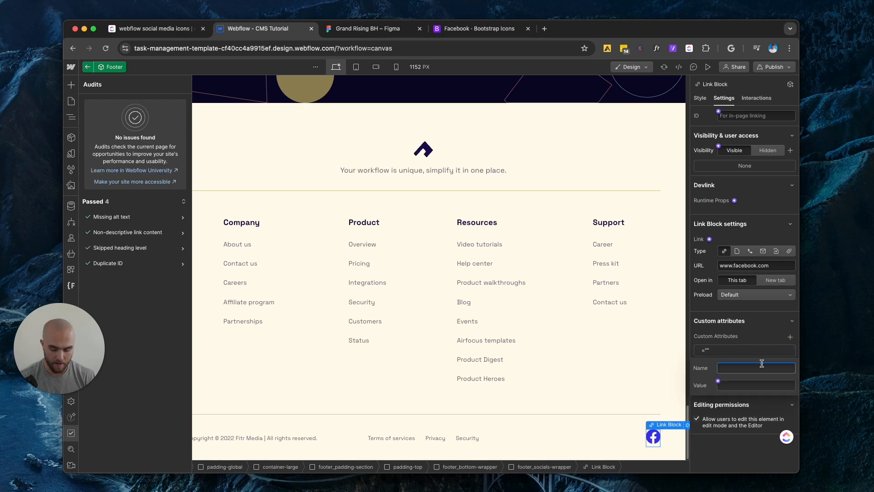
type("aria-label")
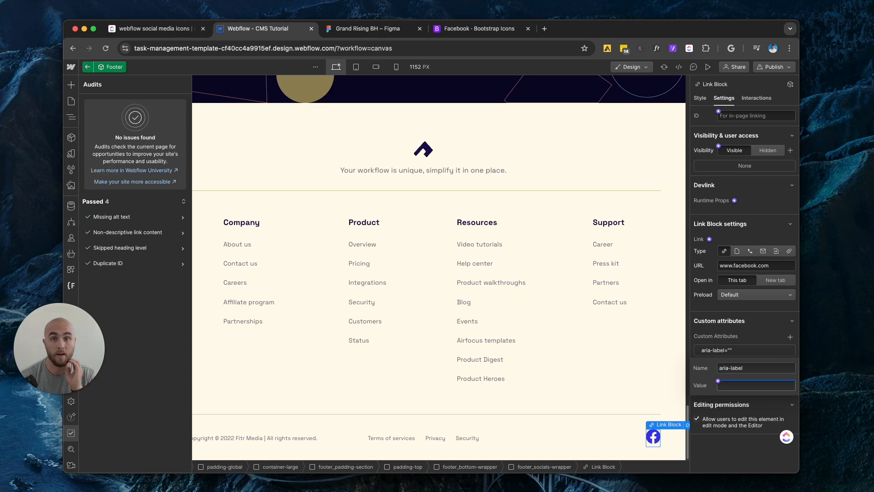
type("Facebook")
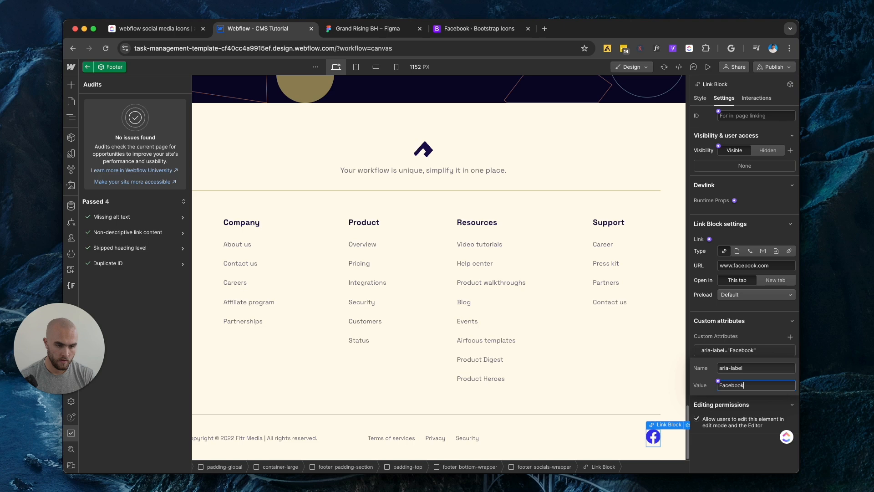
type("link")
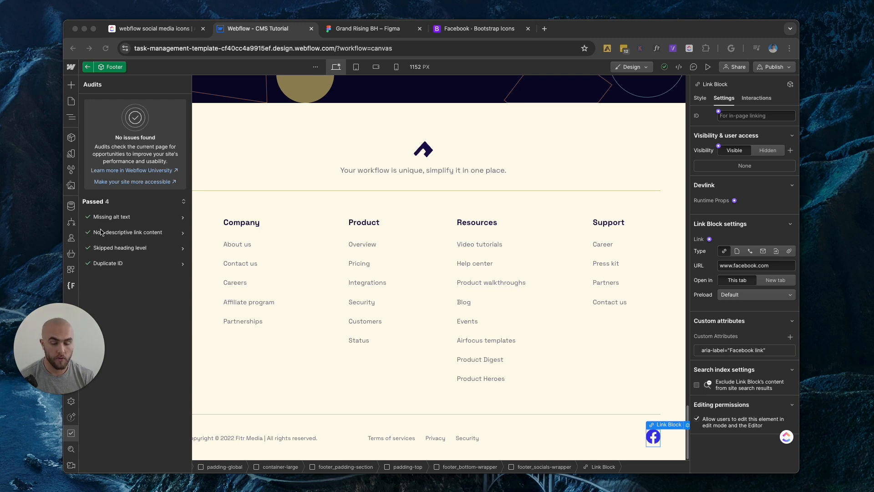
mouse_move(655, 436)
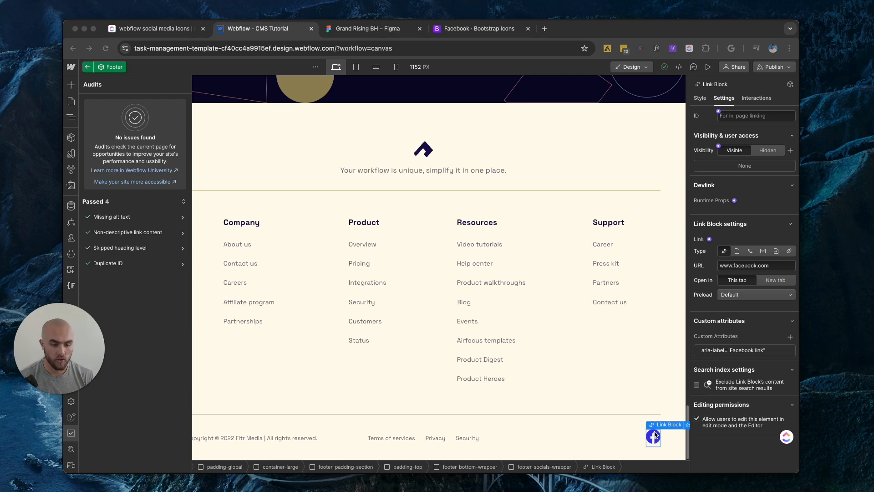
mouse_move(707, 274)
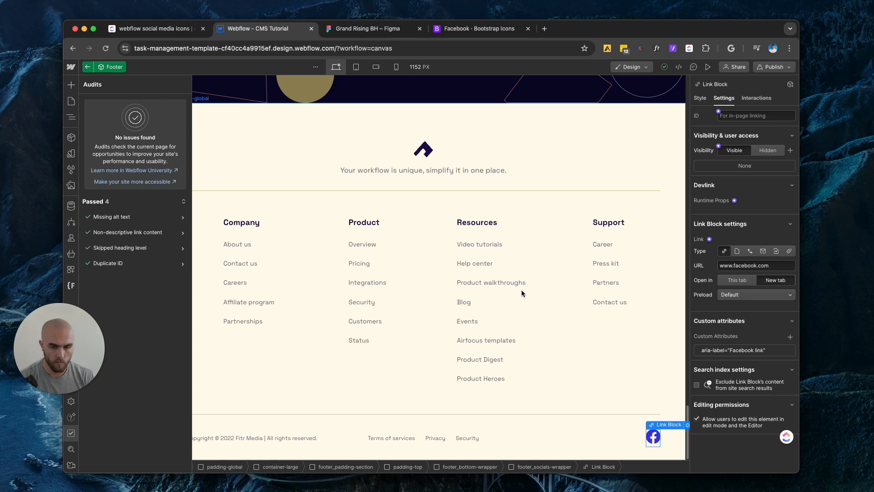
mouse_move(31, 254)
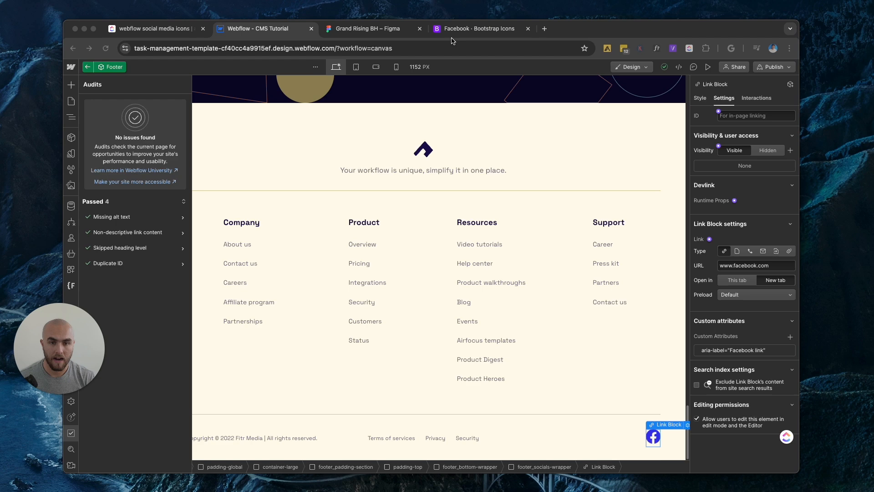
Step: Review the Bootstrap Facebook icon page, then return to the Grand Rising BH Figma file
left_click(473, 29)
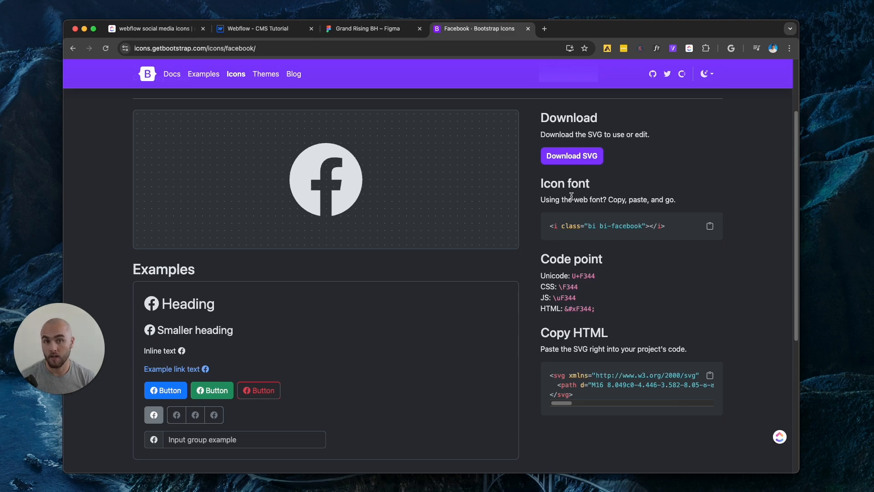
mouse_move(454, 88)
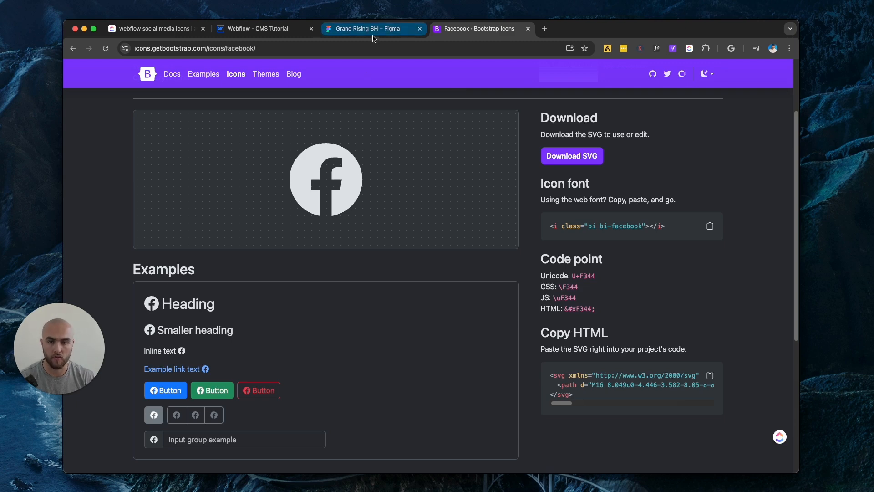
left_click(371, 29)
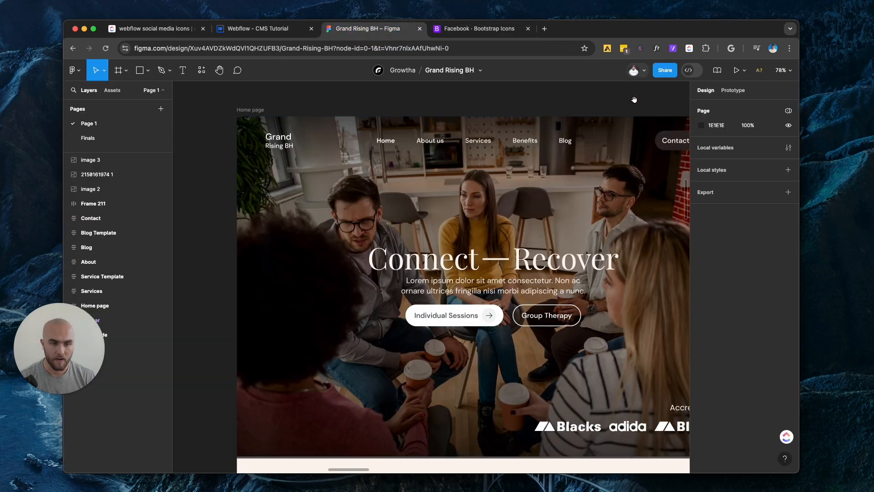
Step: Select the phone icon beside the footer's Get in Touch heading and bring up its layer actions
scroll("down", 3)
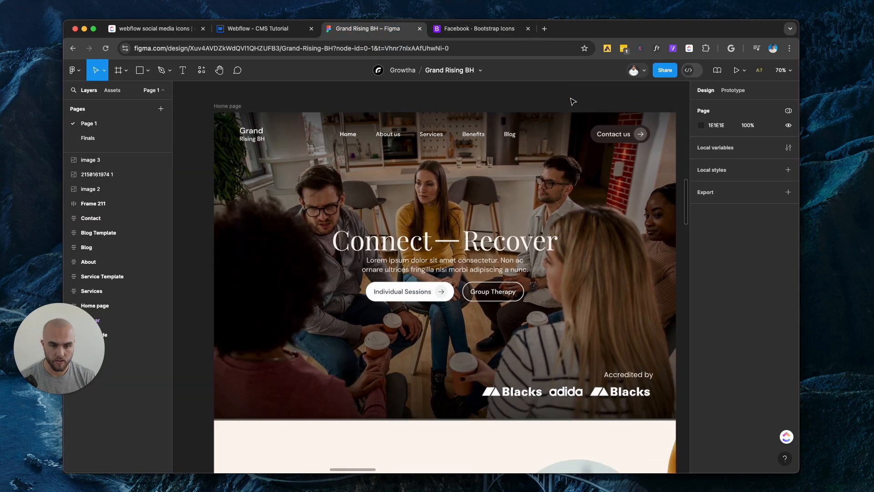
scroll("down", 3)
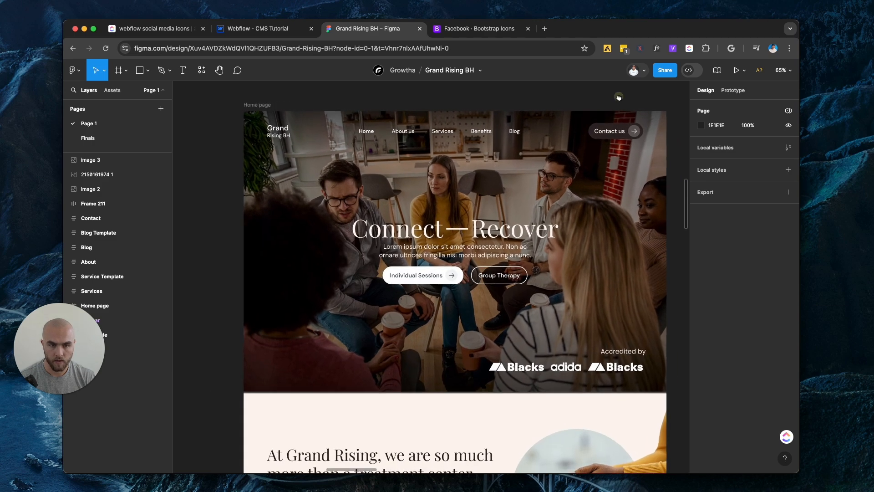
scroll("down", 3)
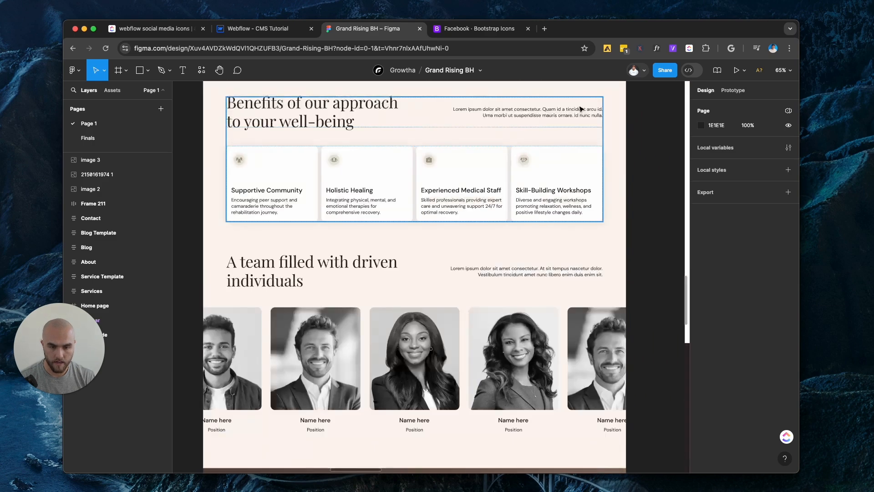
scroll("down", 3)
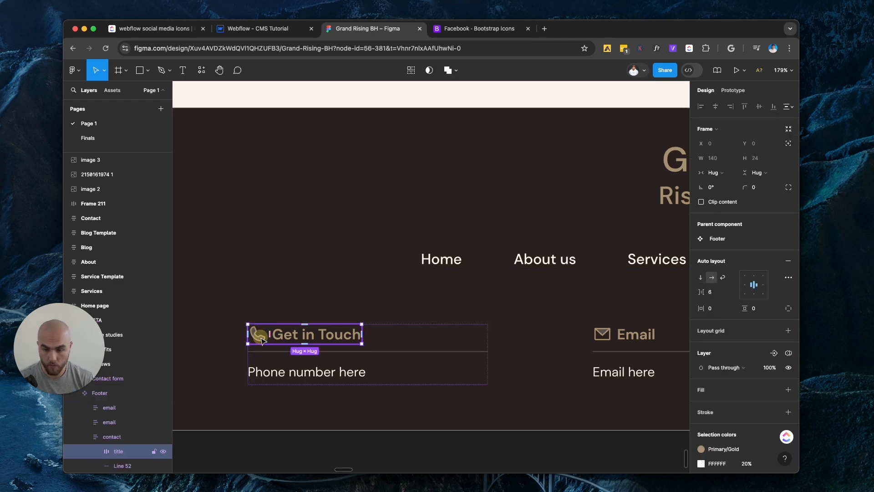
left_click(258, 334)
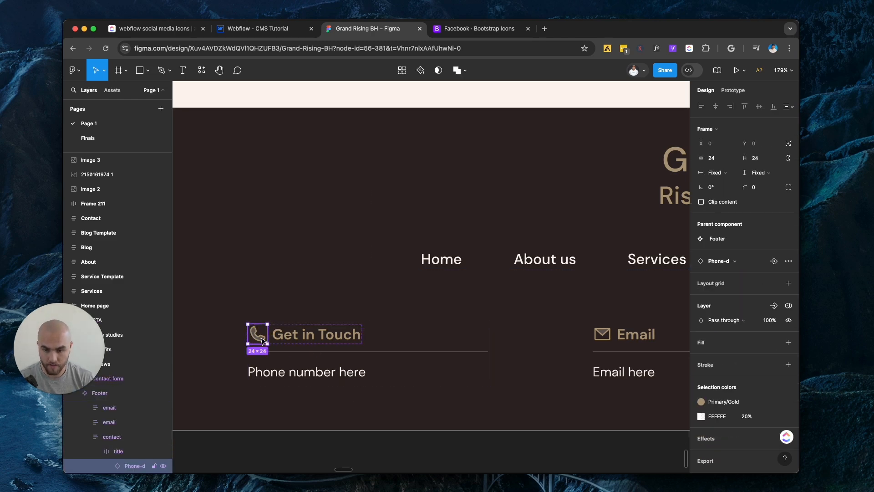
right_click(262, 339)
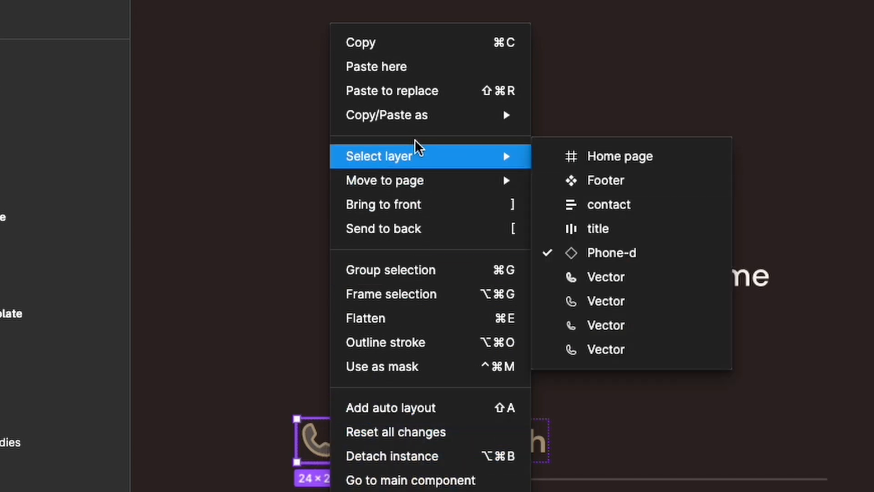
mouse_move(386, 115)
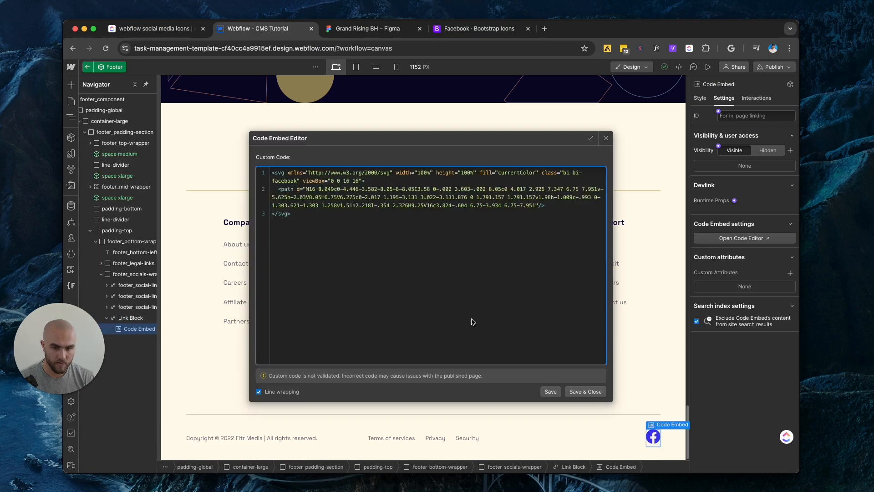
Step: Paste the phone icon SVG into the code embed and set its width and height to 100%
left_click(590, 138)
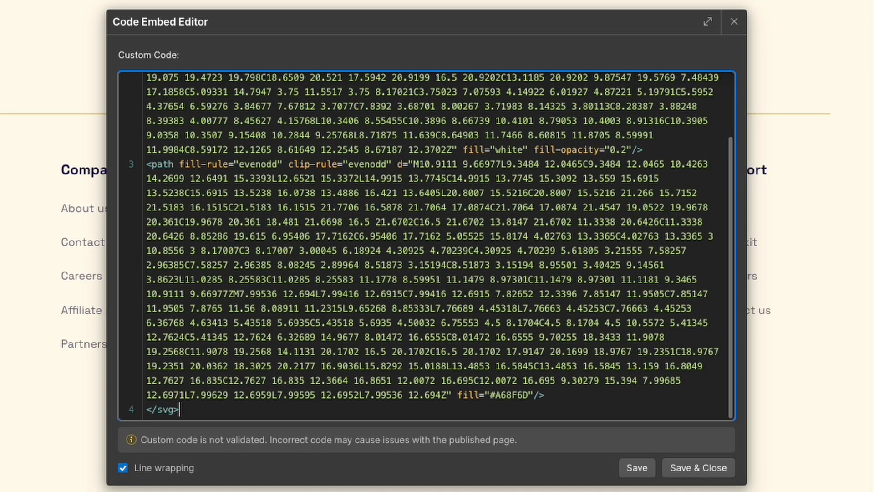
left_click(707, 21)
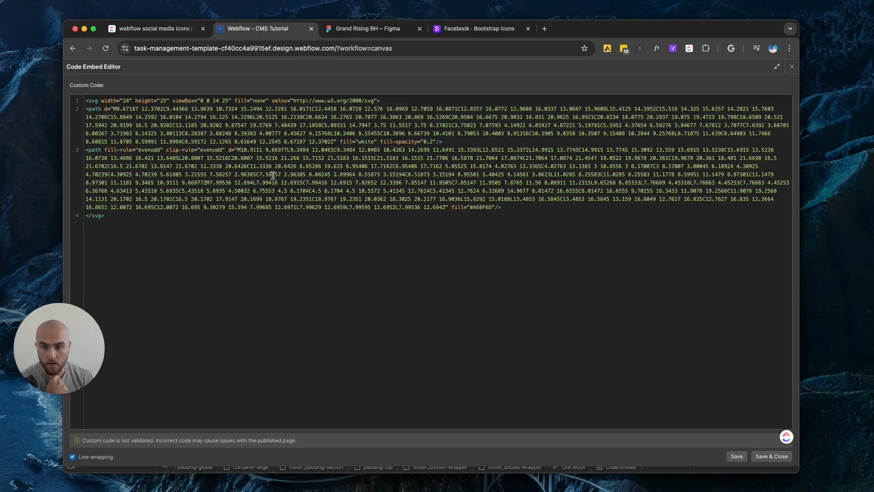
double_click(127, 100)
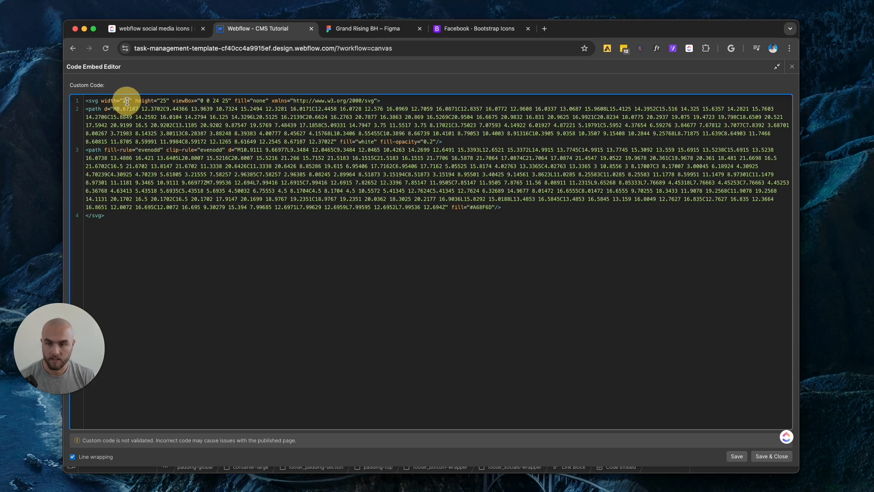
type("24")
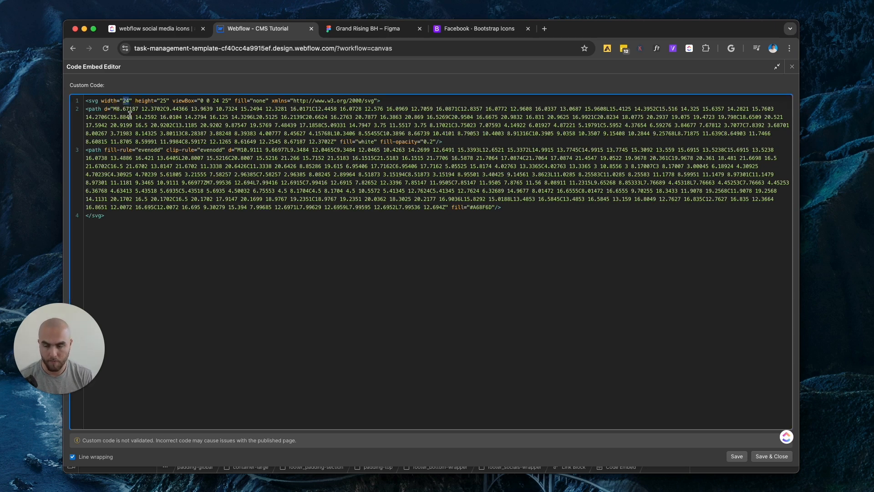
type("100%")
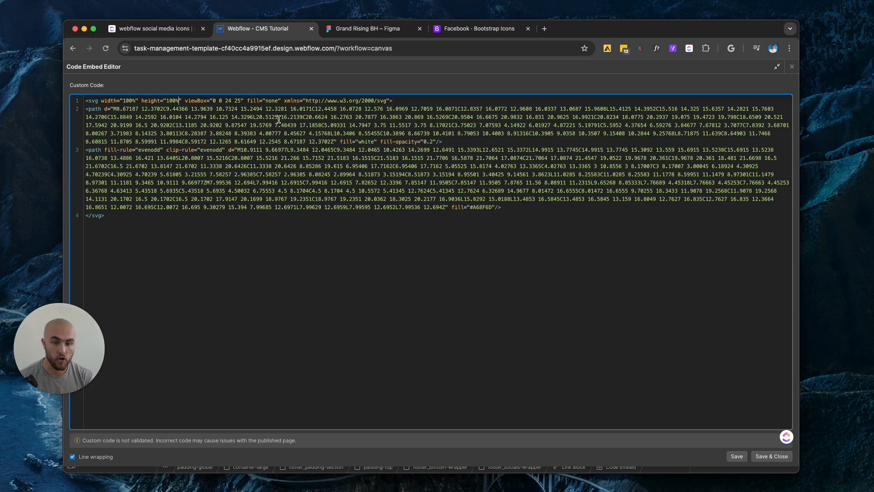
left_click(483, 28)
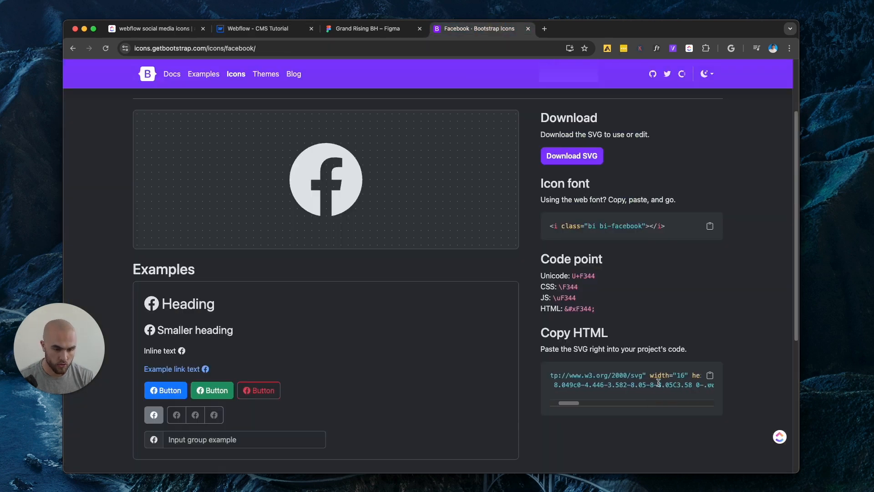
scroll("right", 3)
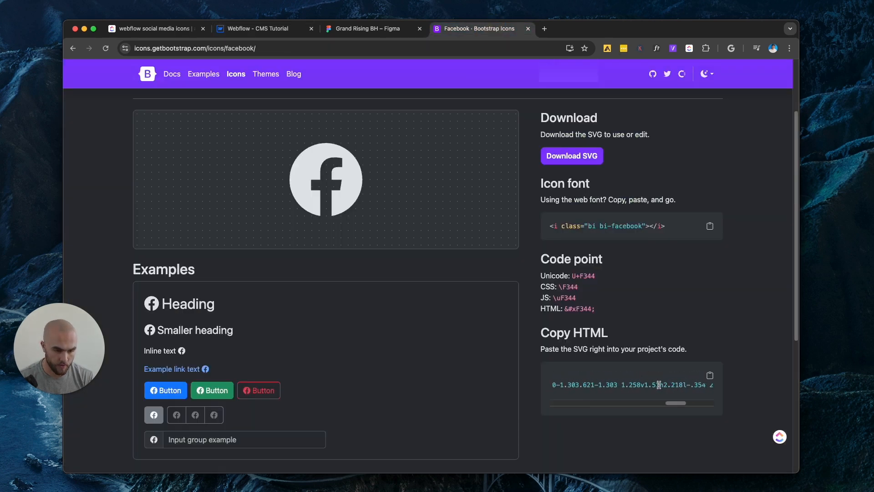
scroll("left", 3)
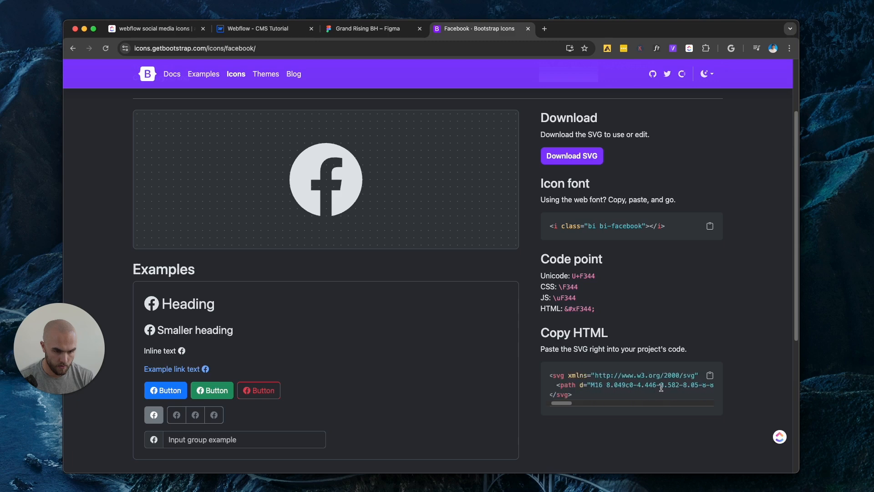
scroll("right", 3)
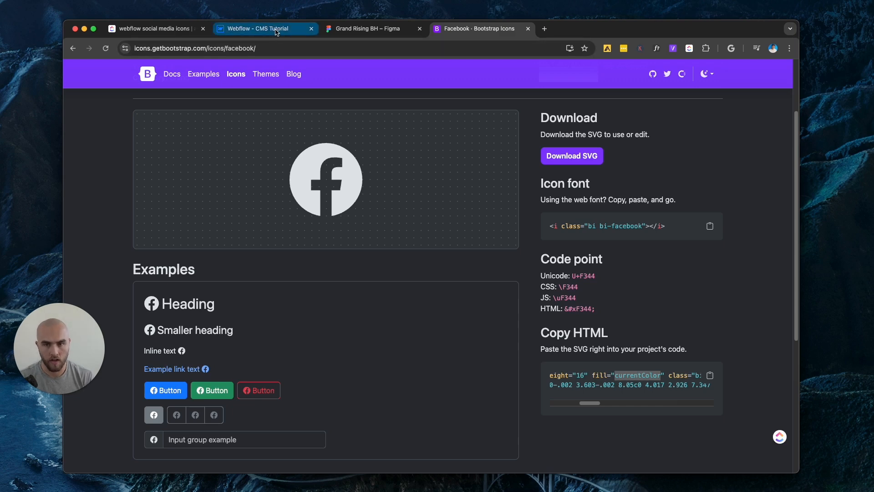
Step: Replace the SVG's #A68F6D fill with currentColor in the Webflow code embed
left_click(265, 29)
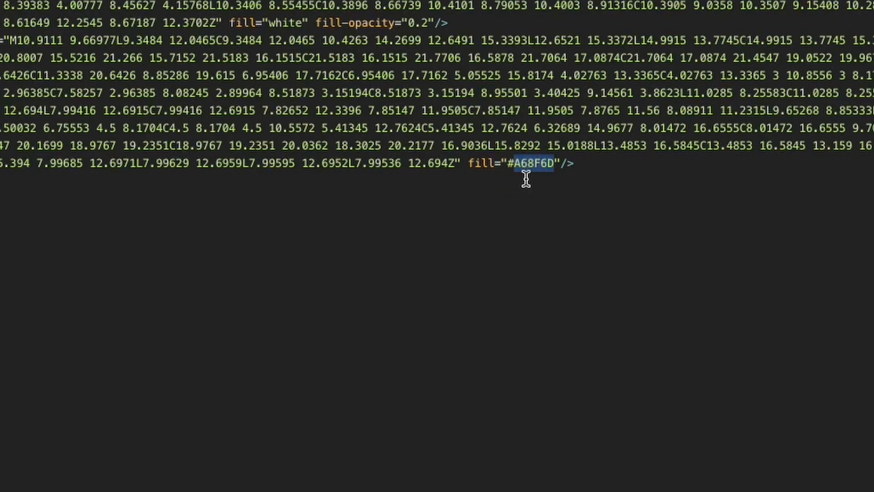
mouse_move(563, 179)
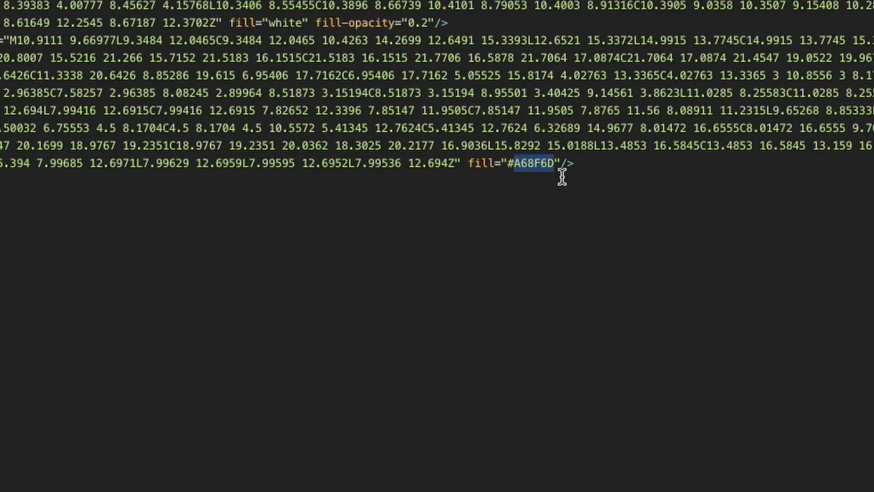
type("c")
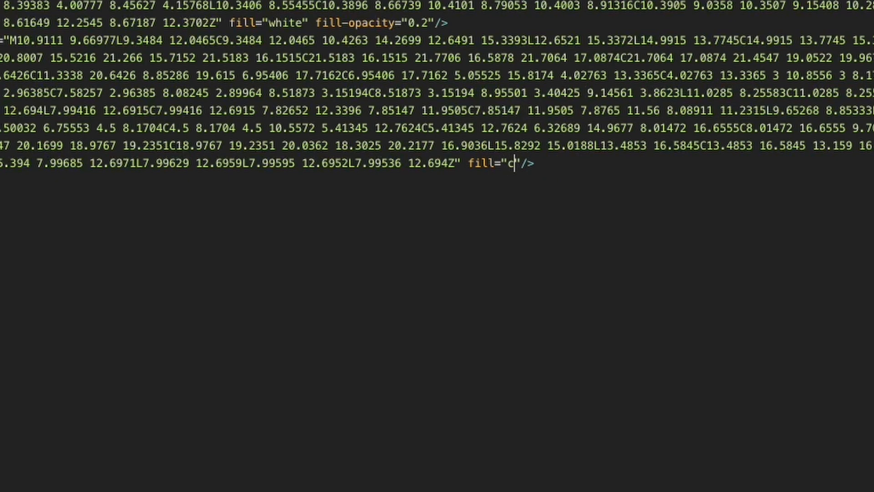
type("urr")
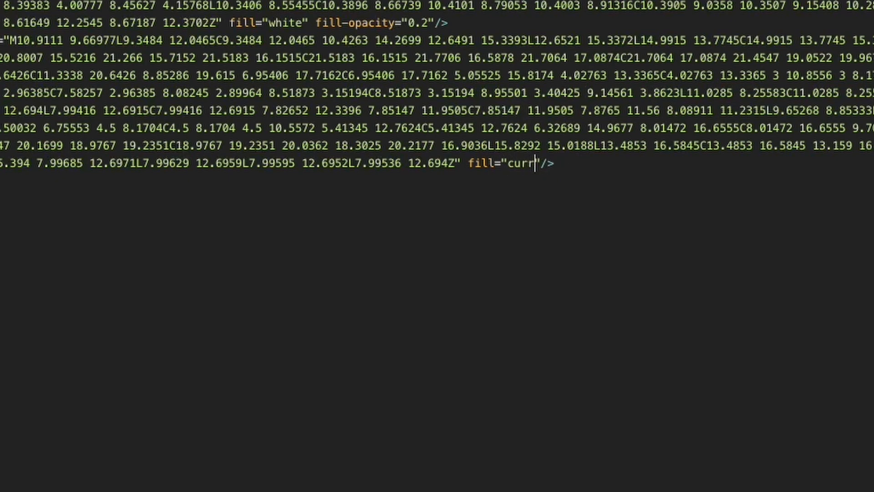
type("entColor")
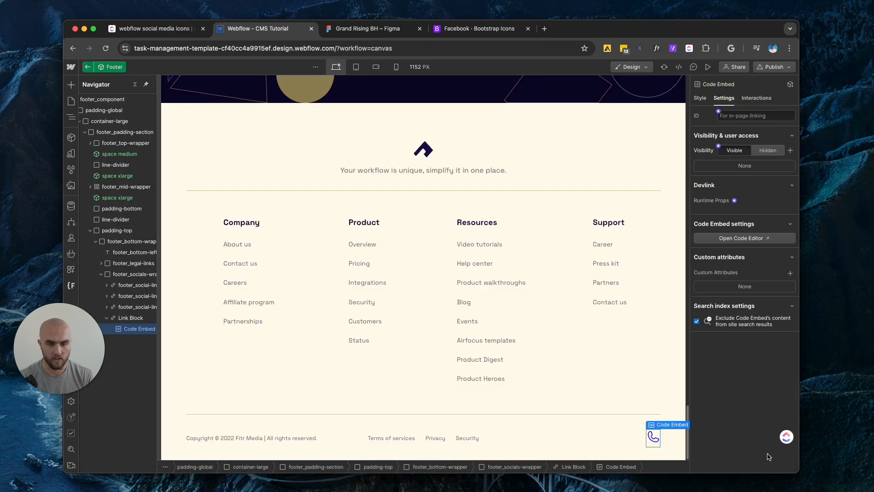
mouse_move(668, 404)
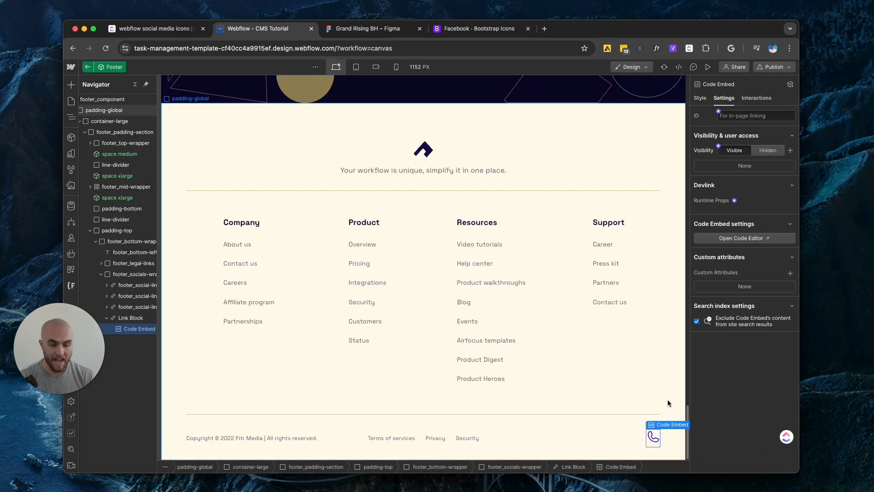
mouse_move(652, 439)
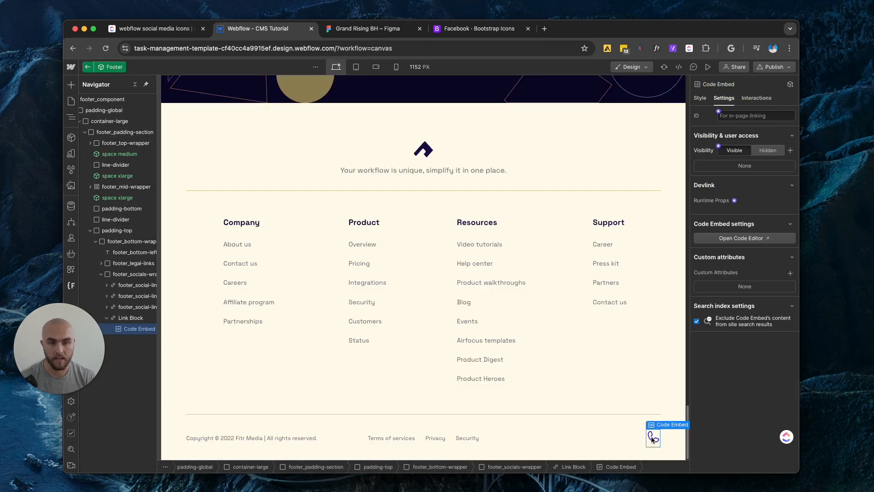